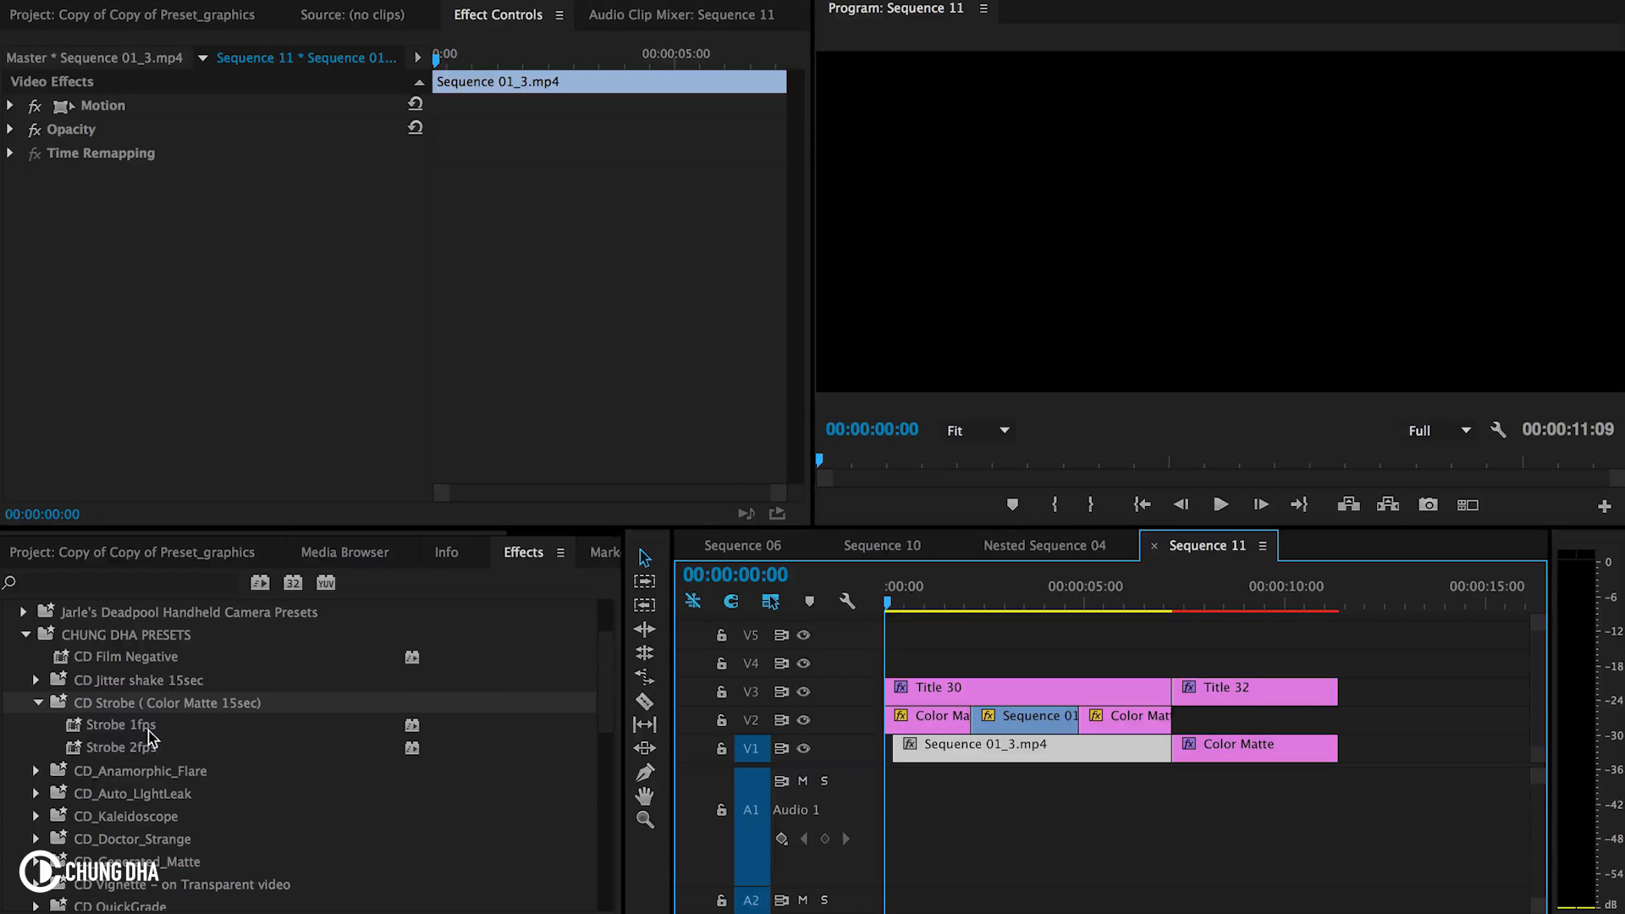
mouse_move(137, 753)
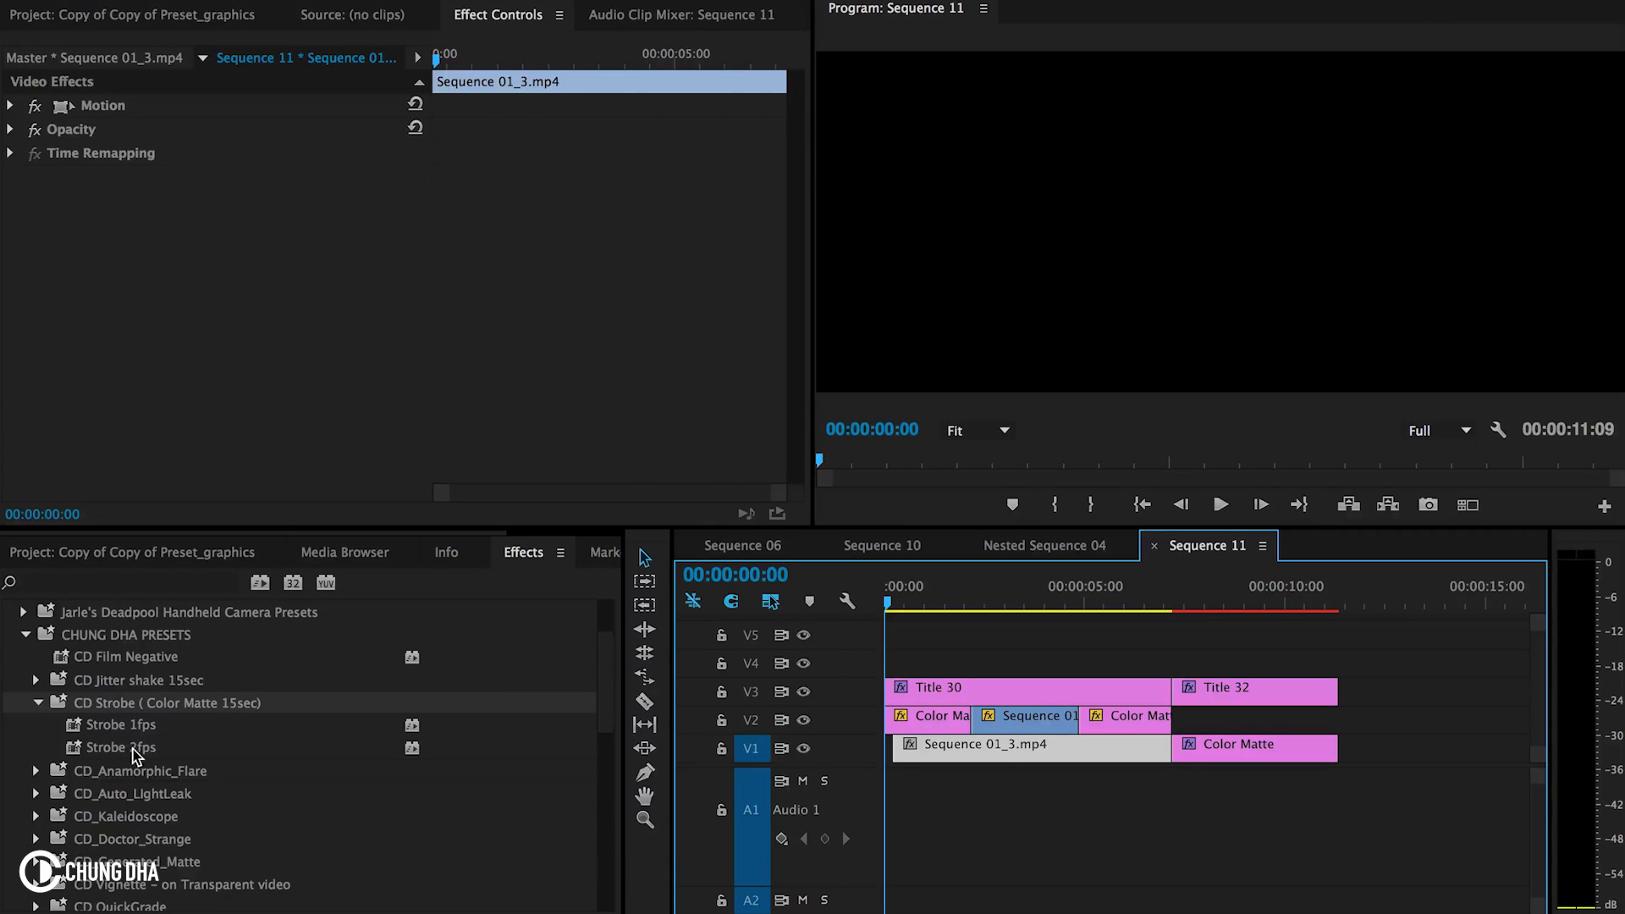
Step: Select the V2 Color Matte clip, scrub through its strobe, and reveal its Strobe 1fps opacity with Screen blend
left_click(907, 599)
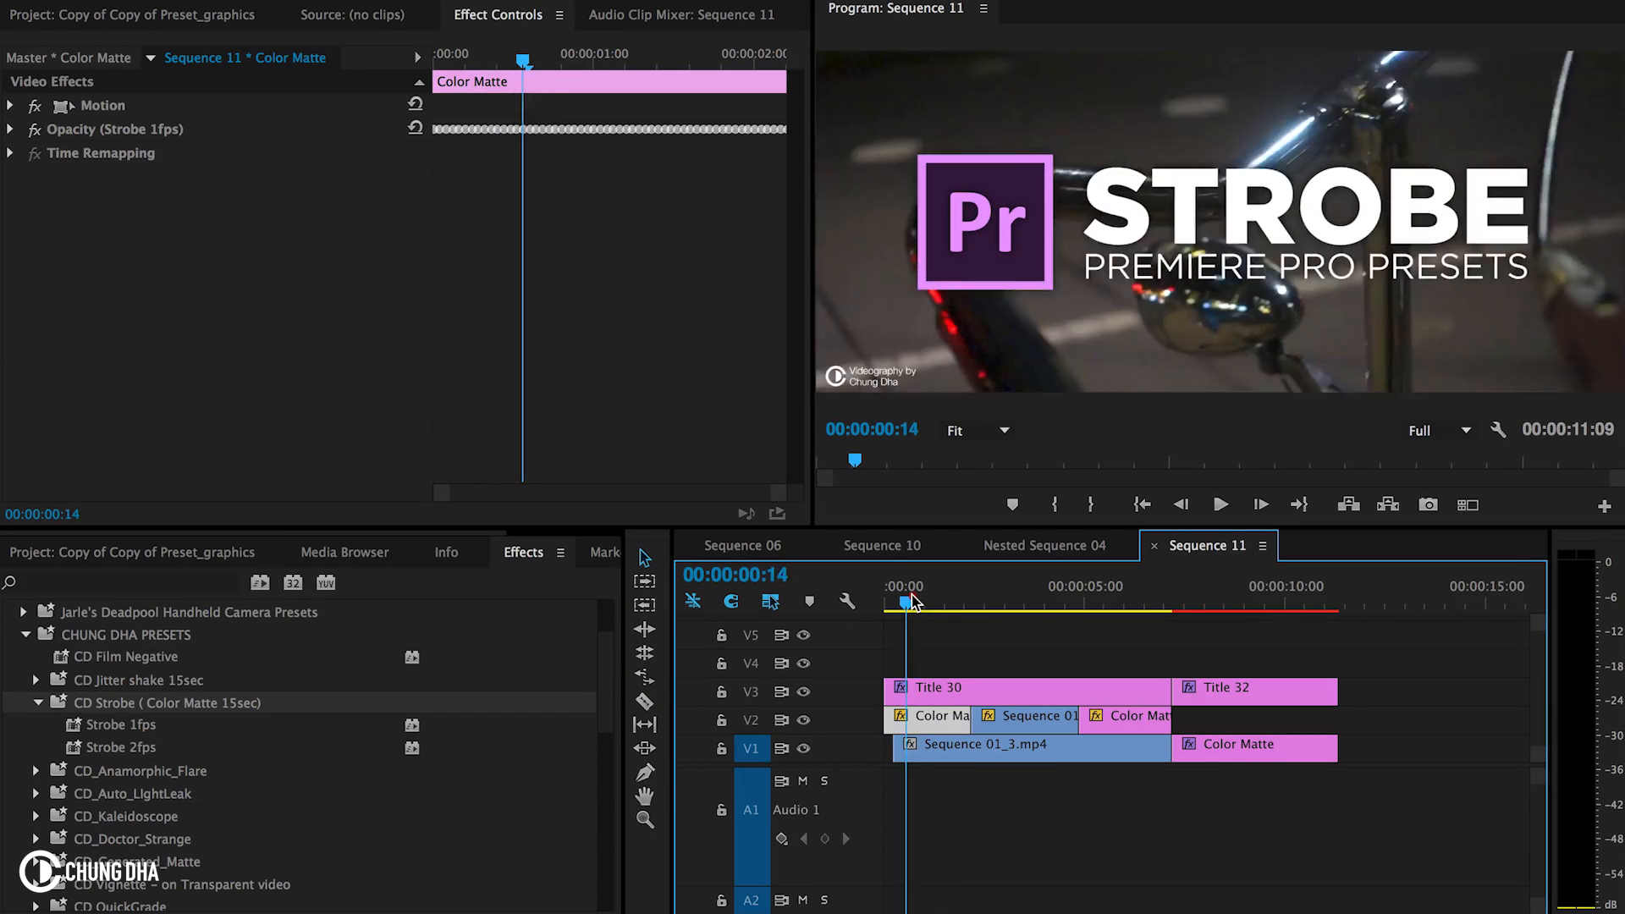
left_click_drag(911, 601, 1044, 601)
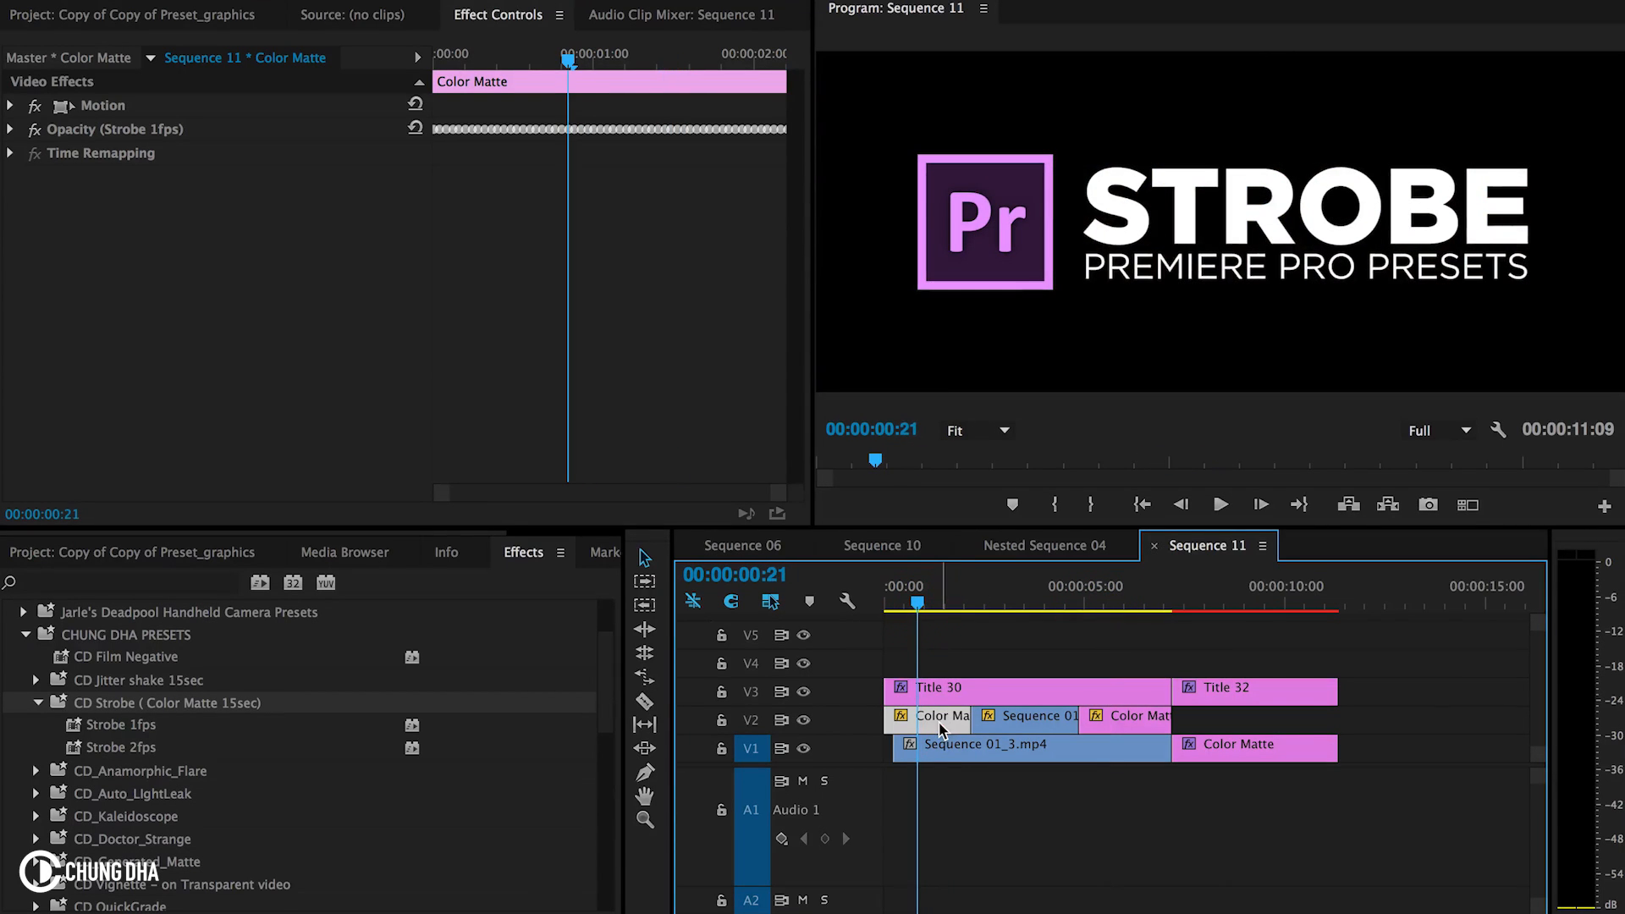
mouse_move(941, 728)
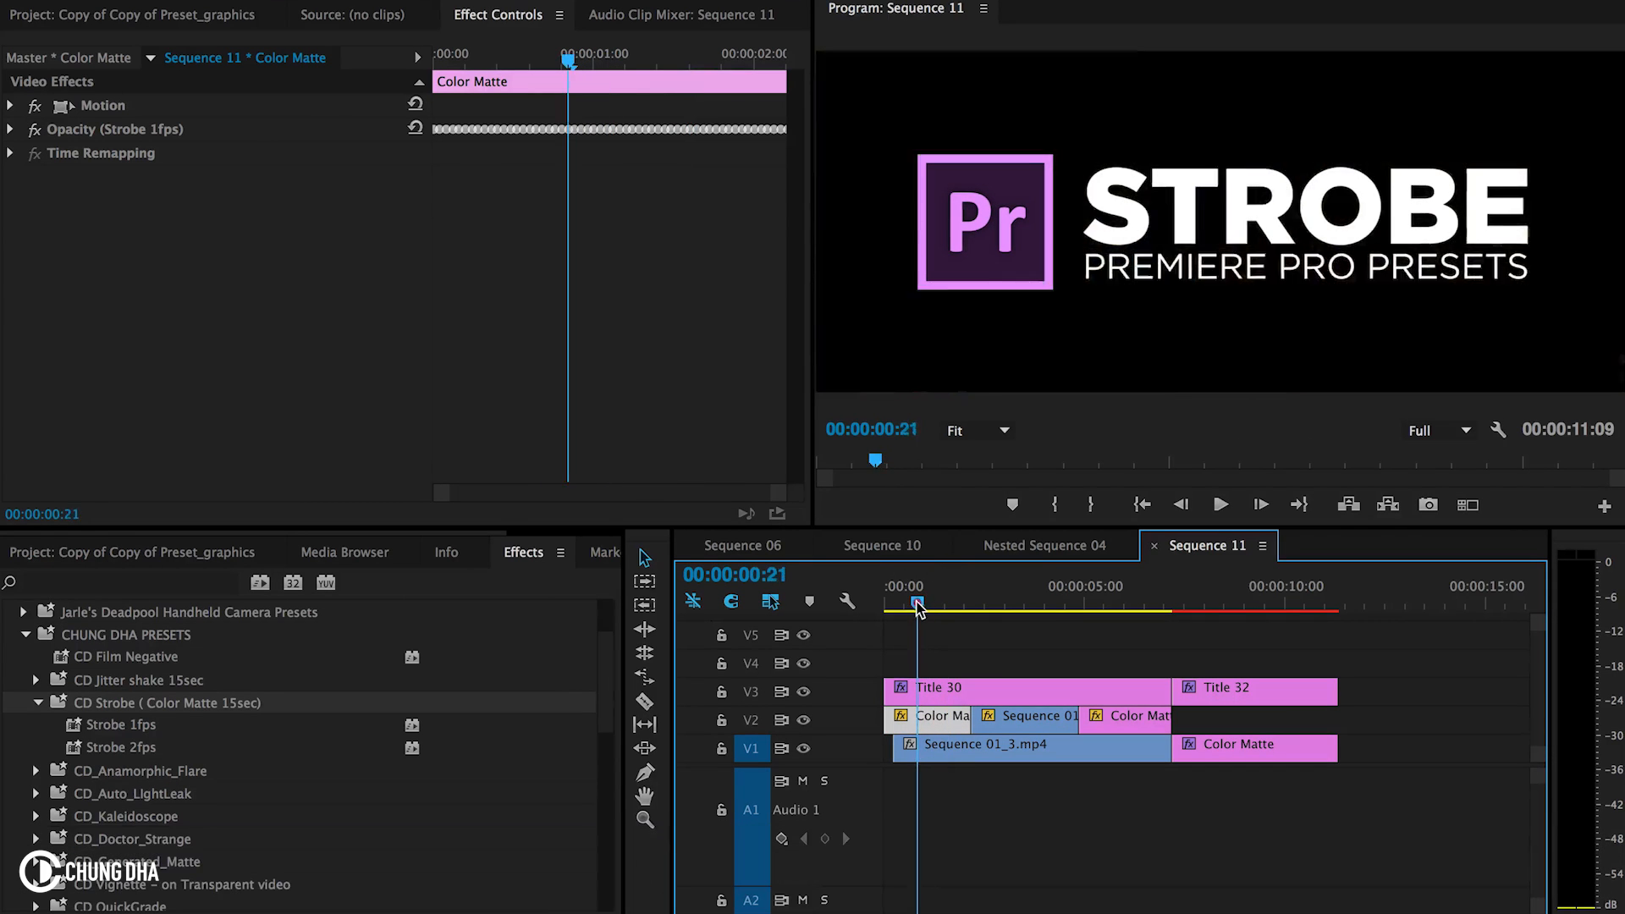
left_click_drag(919, 601, 990, 600)
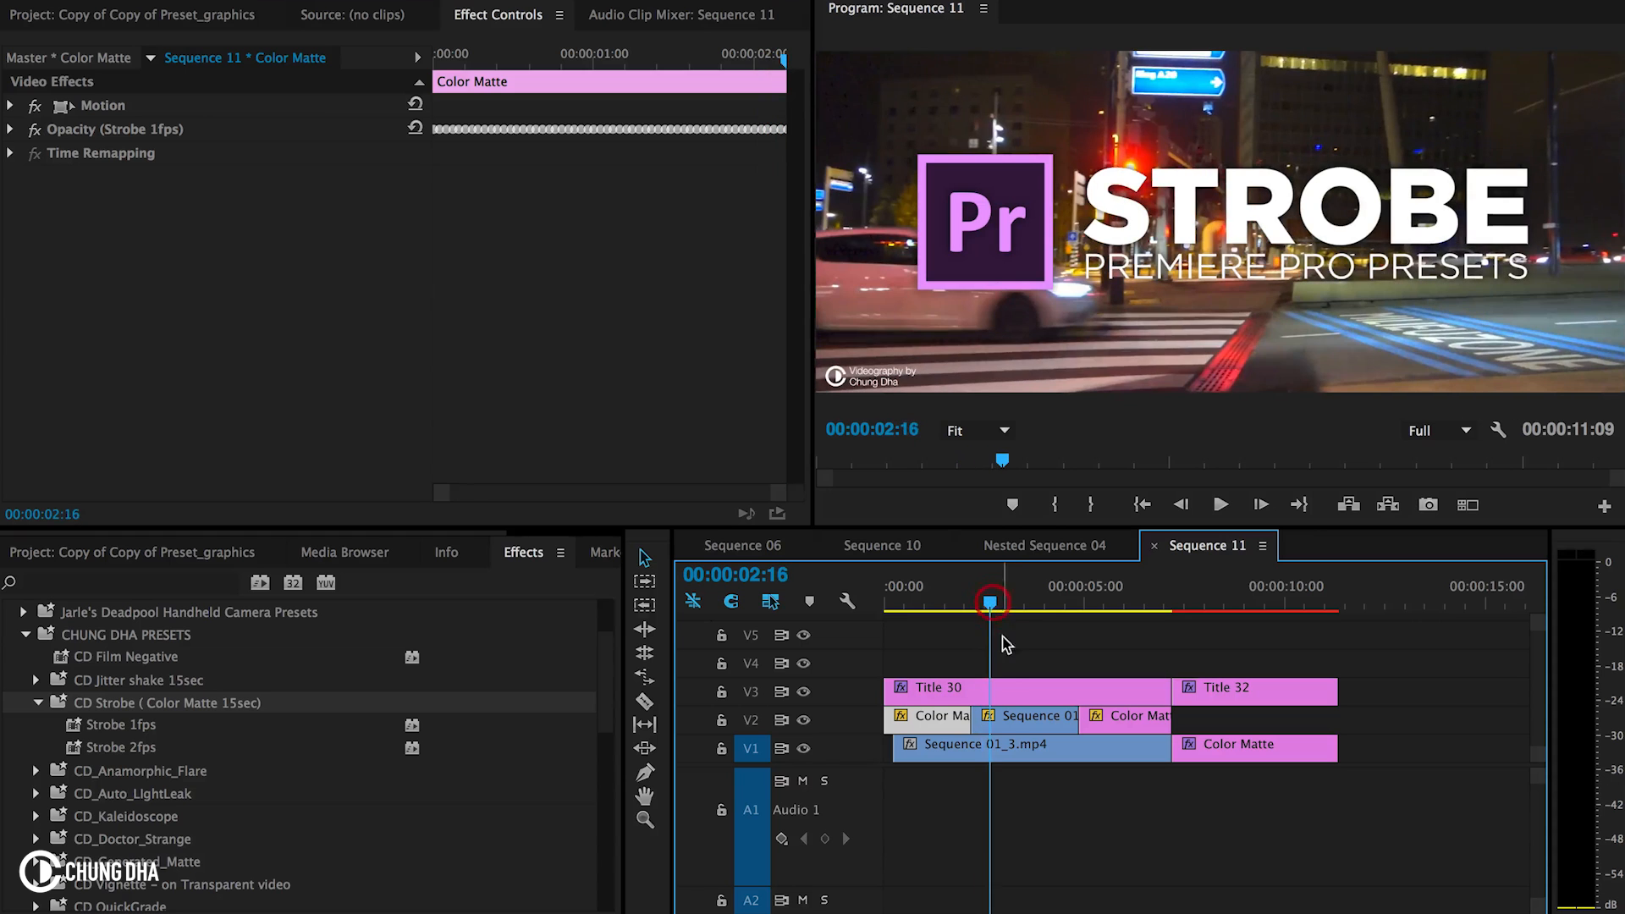
left_click(1025, 745)
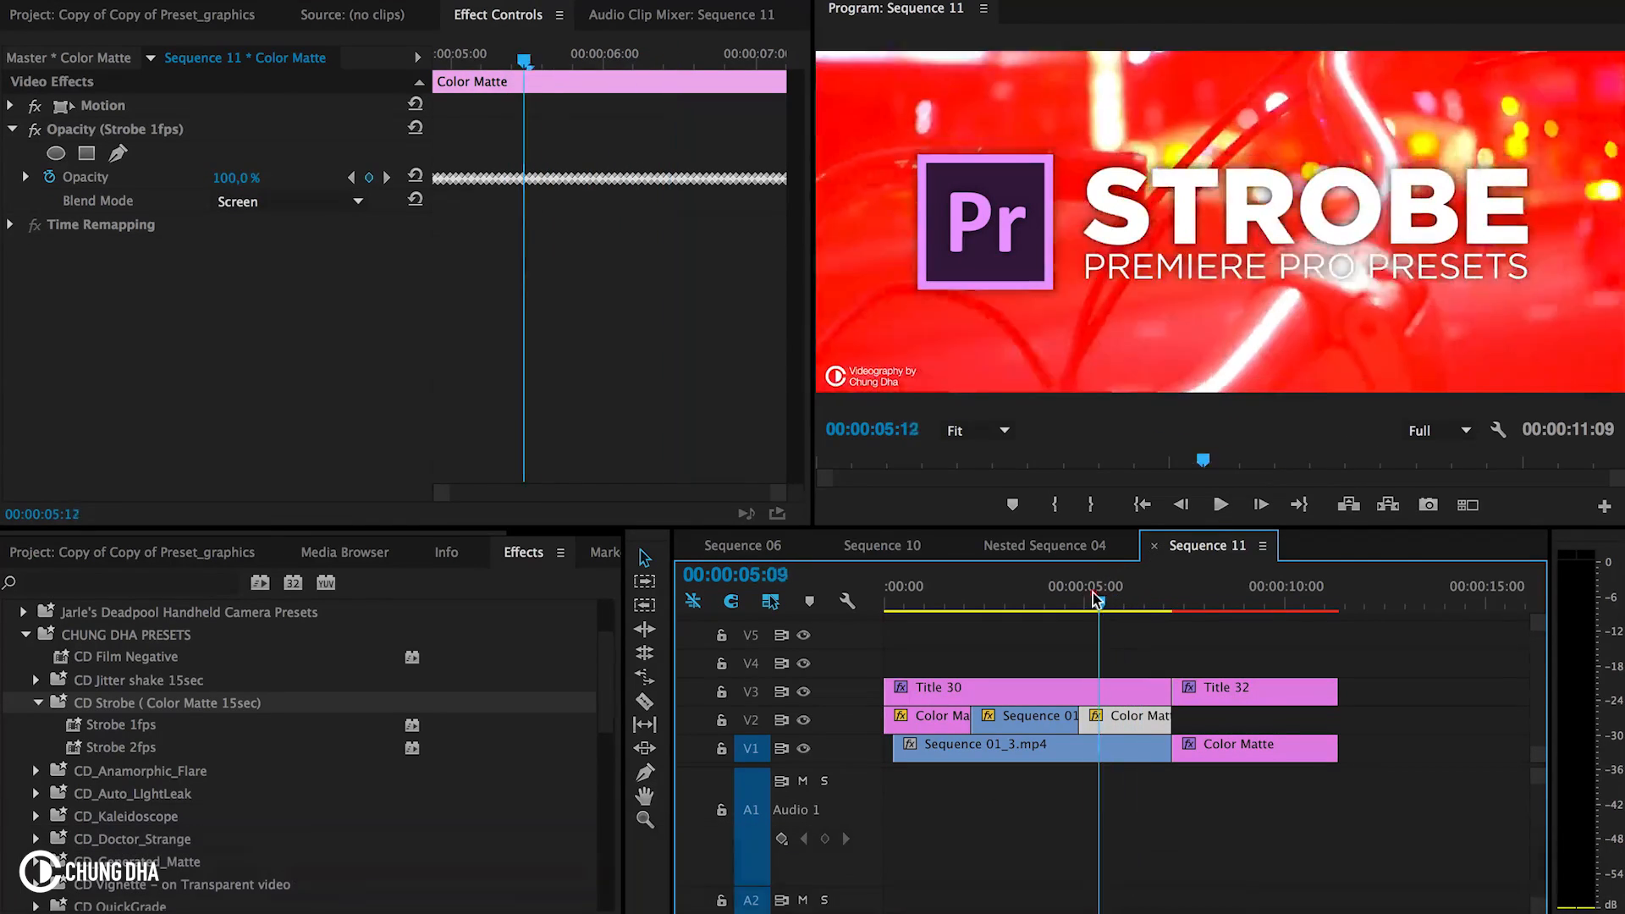
Step: Recolour the later Color Matte from red to blue (#2E00FF) in the Color Picker
left_click_drag(1097, 601, 1127, 601)
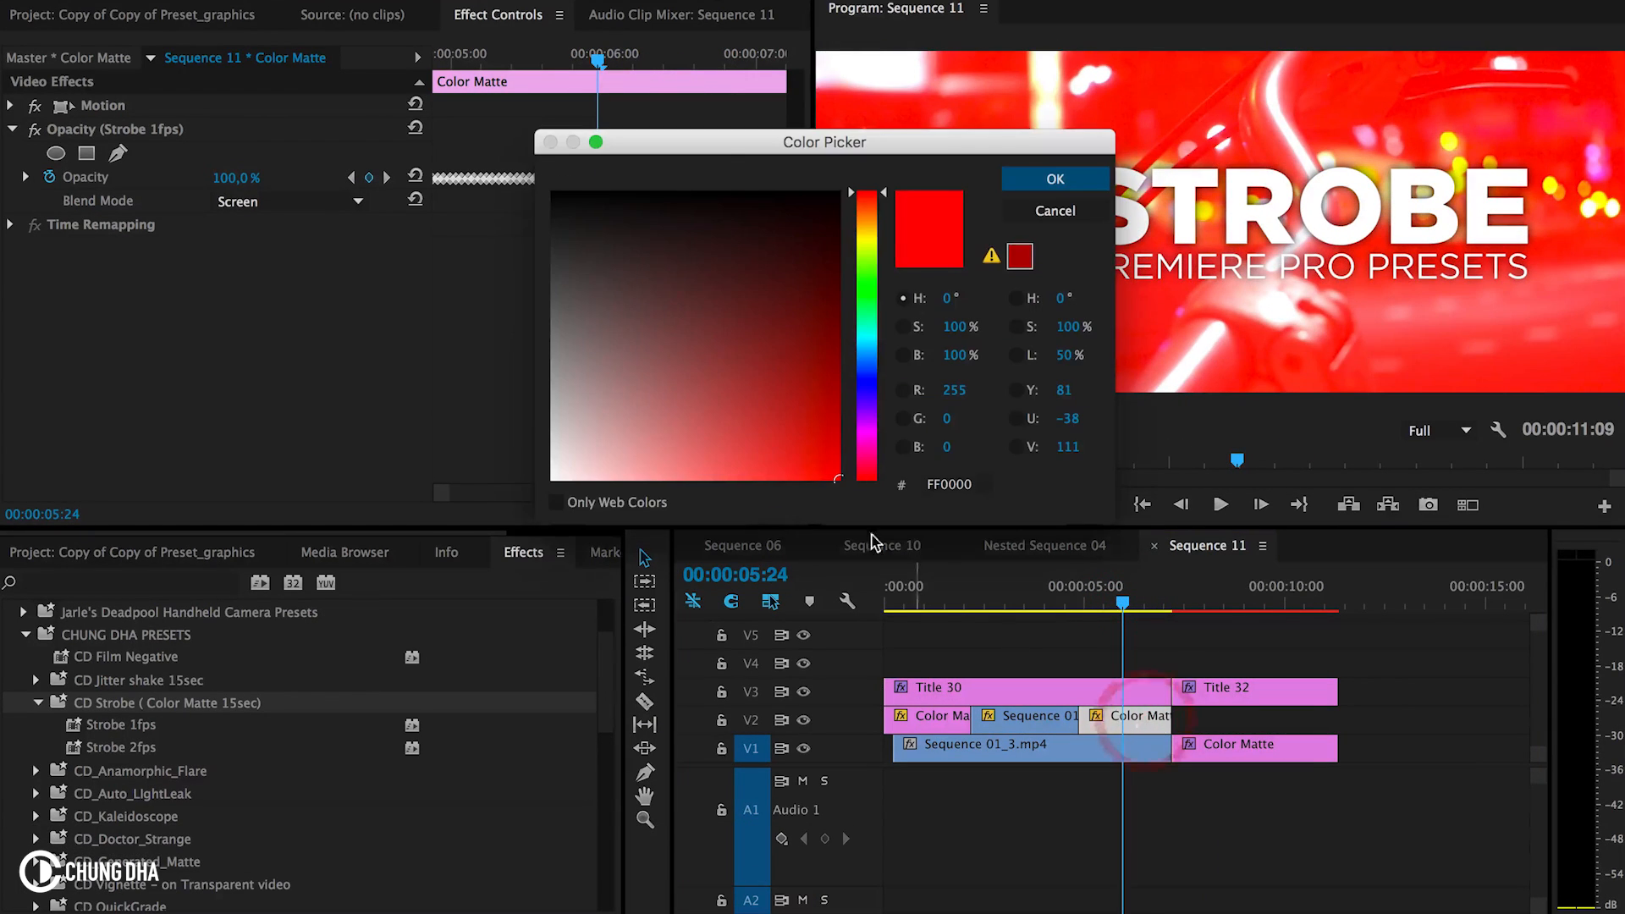
left_click(865, 201)
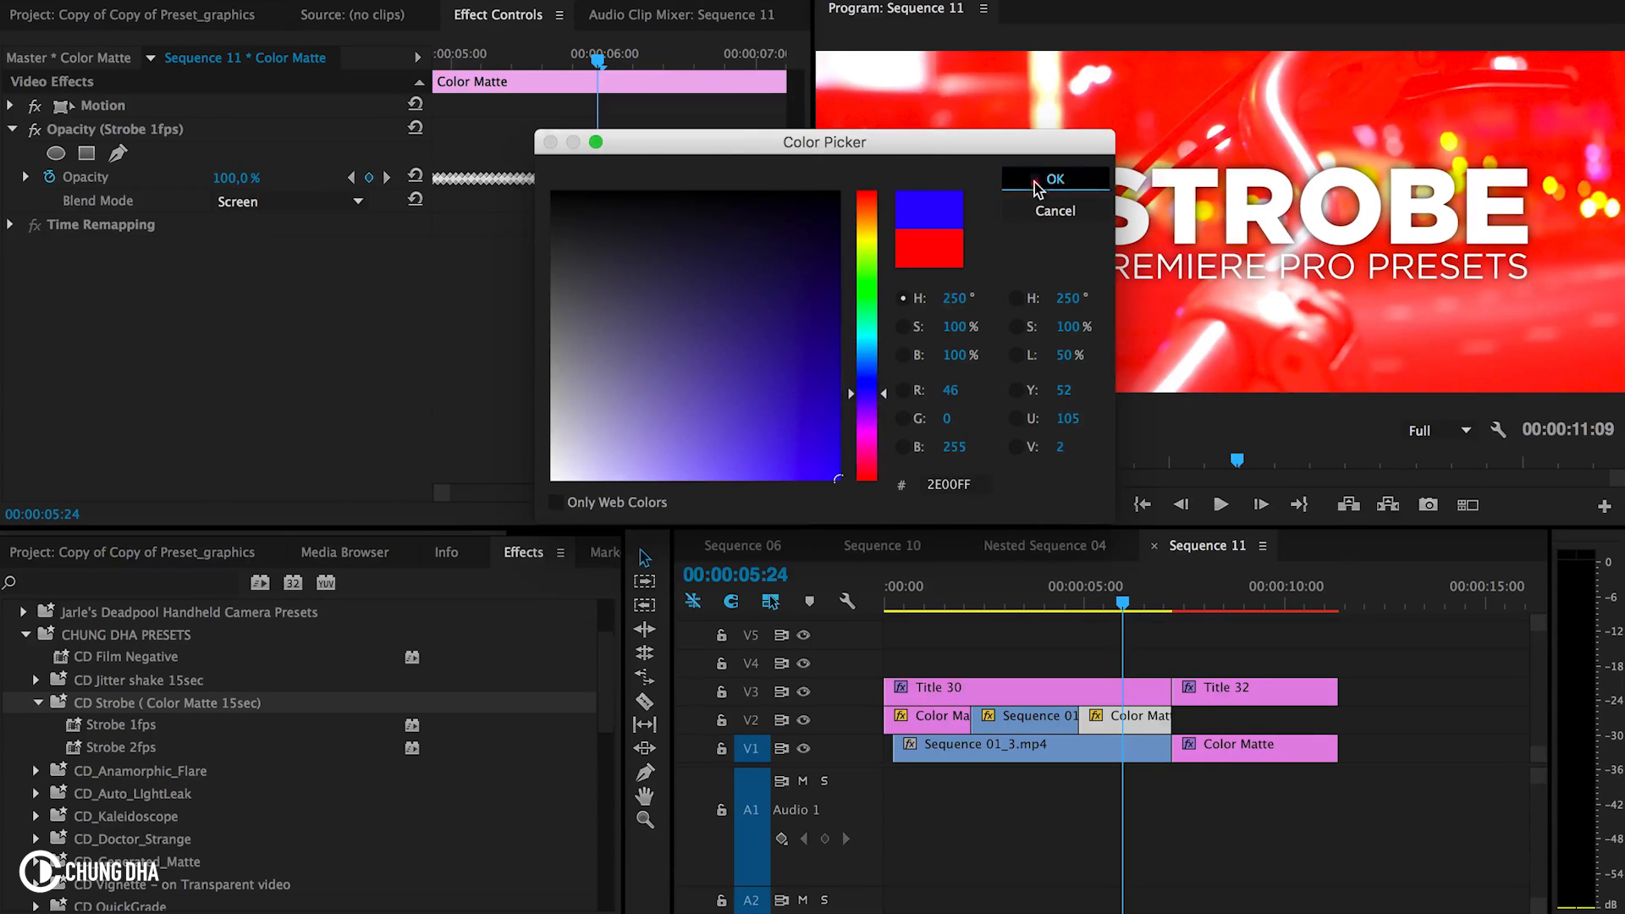
left_click(1054, 178)
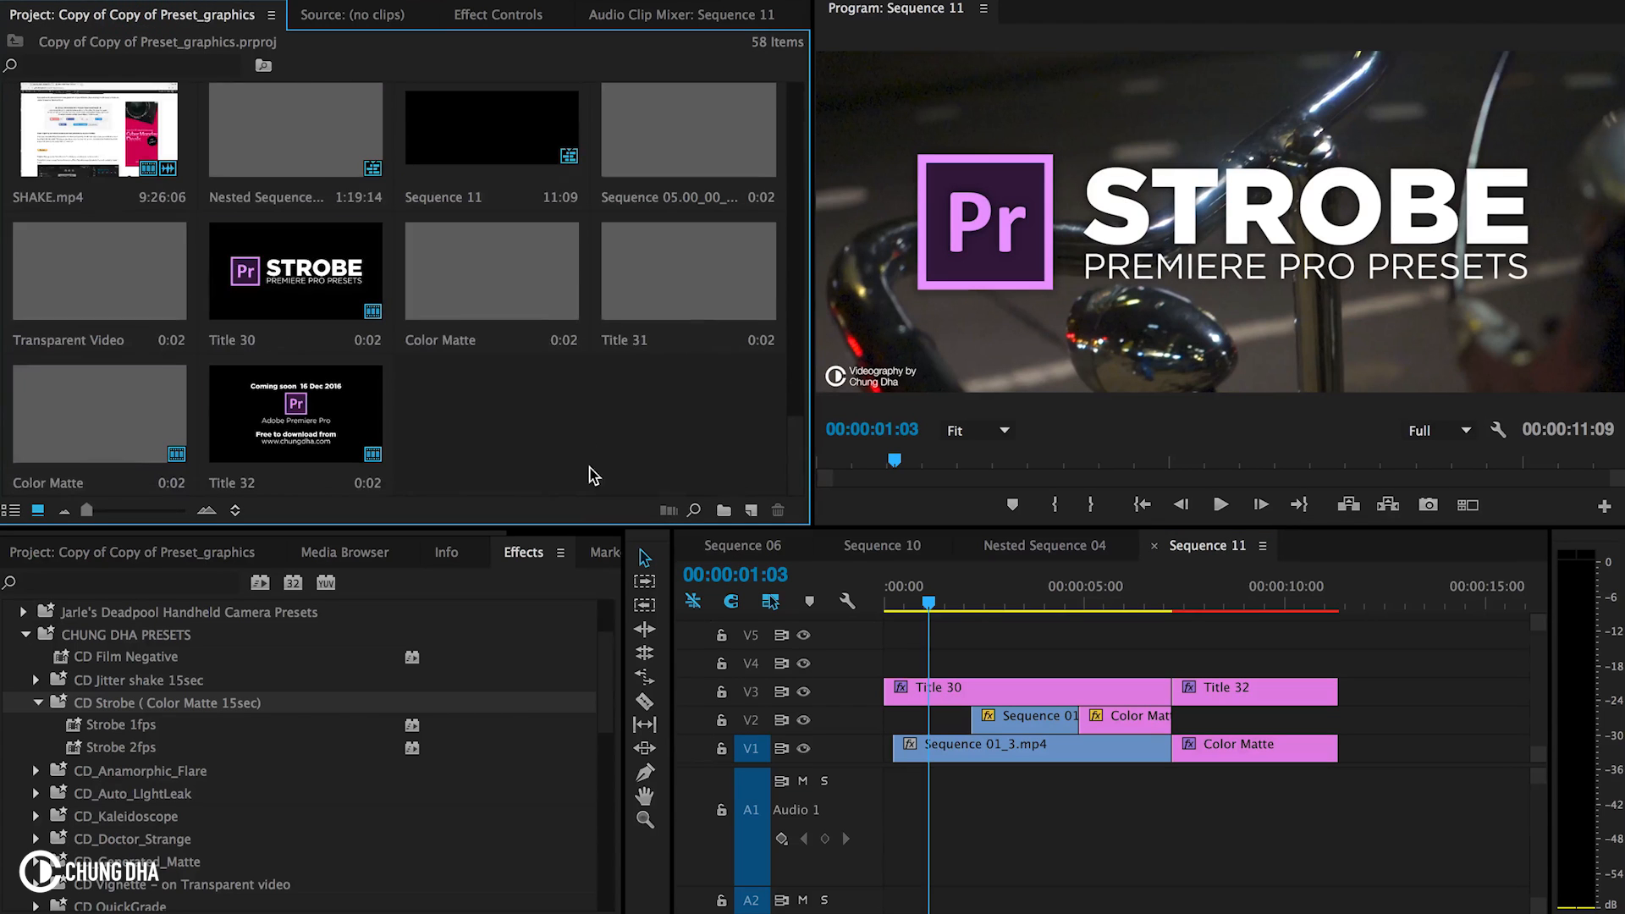
Step: Create a Black Video item and place it at the start of track V2
left_click(751, 509)
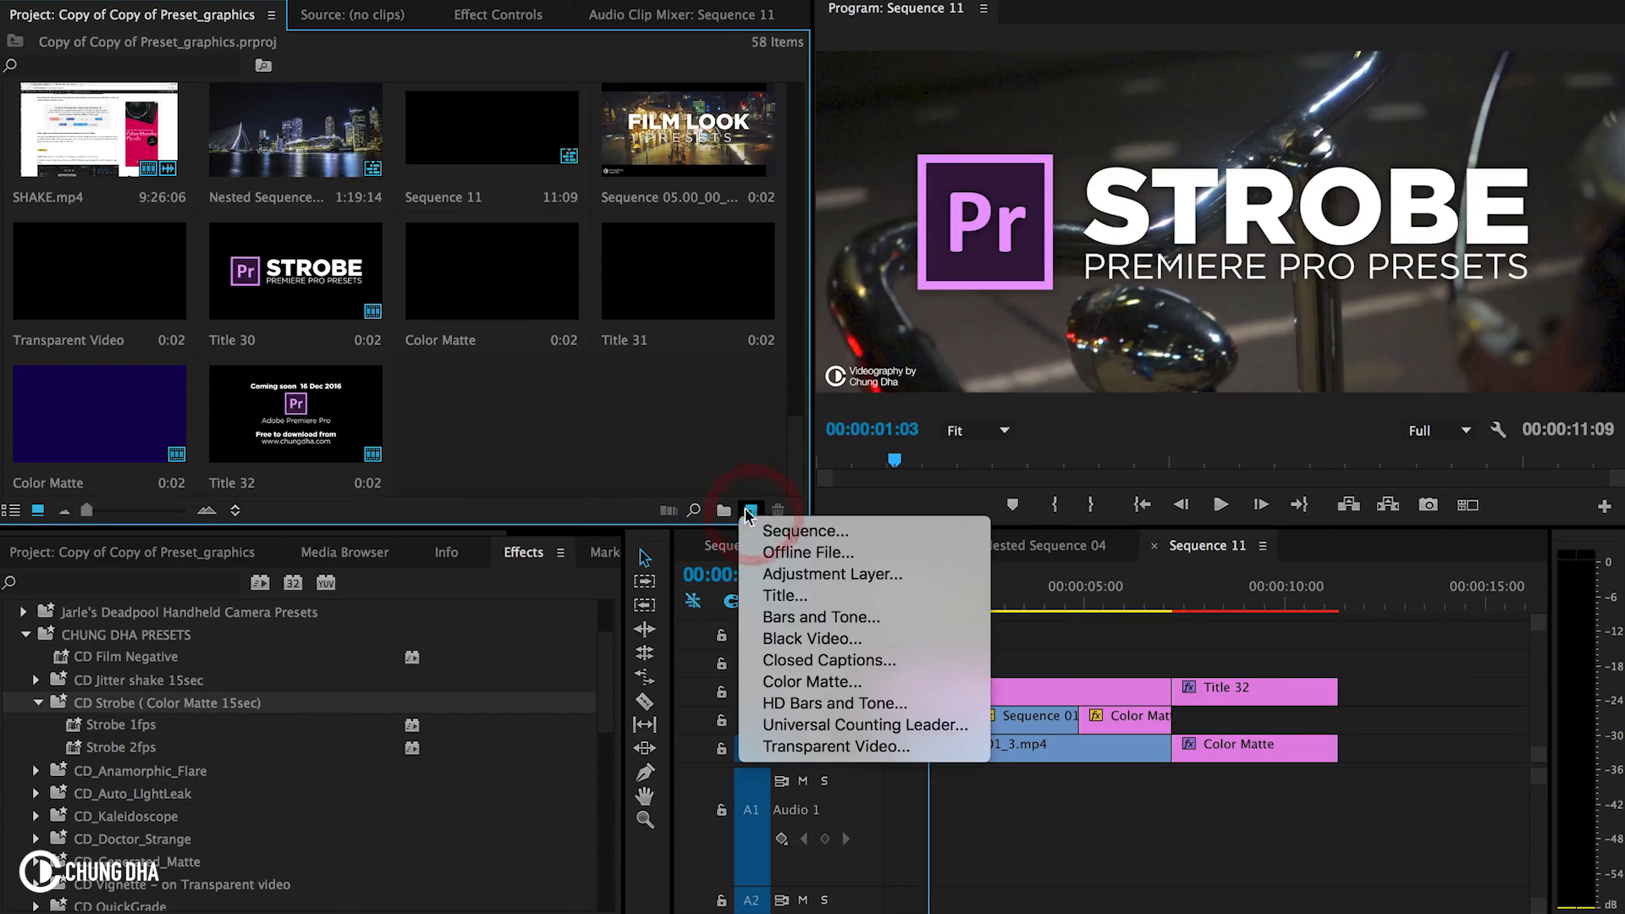
mouse_move(810, 638)
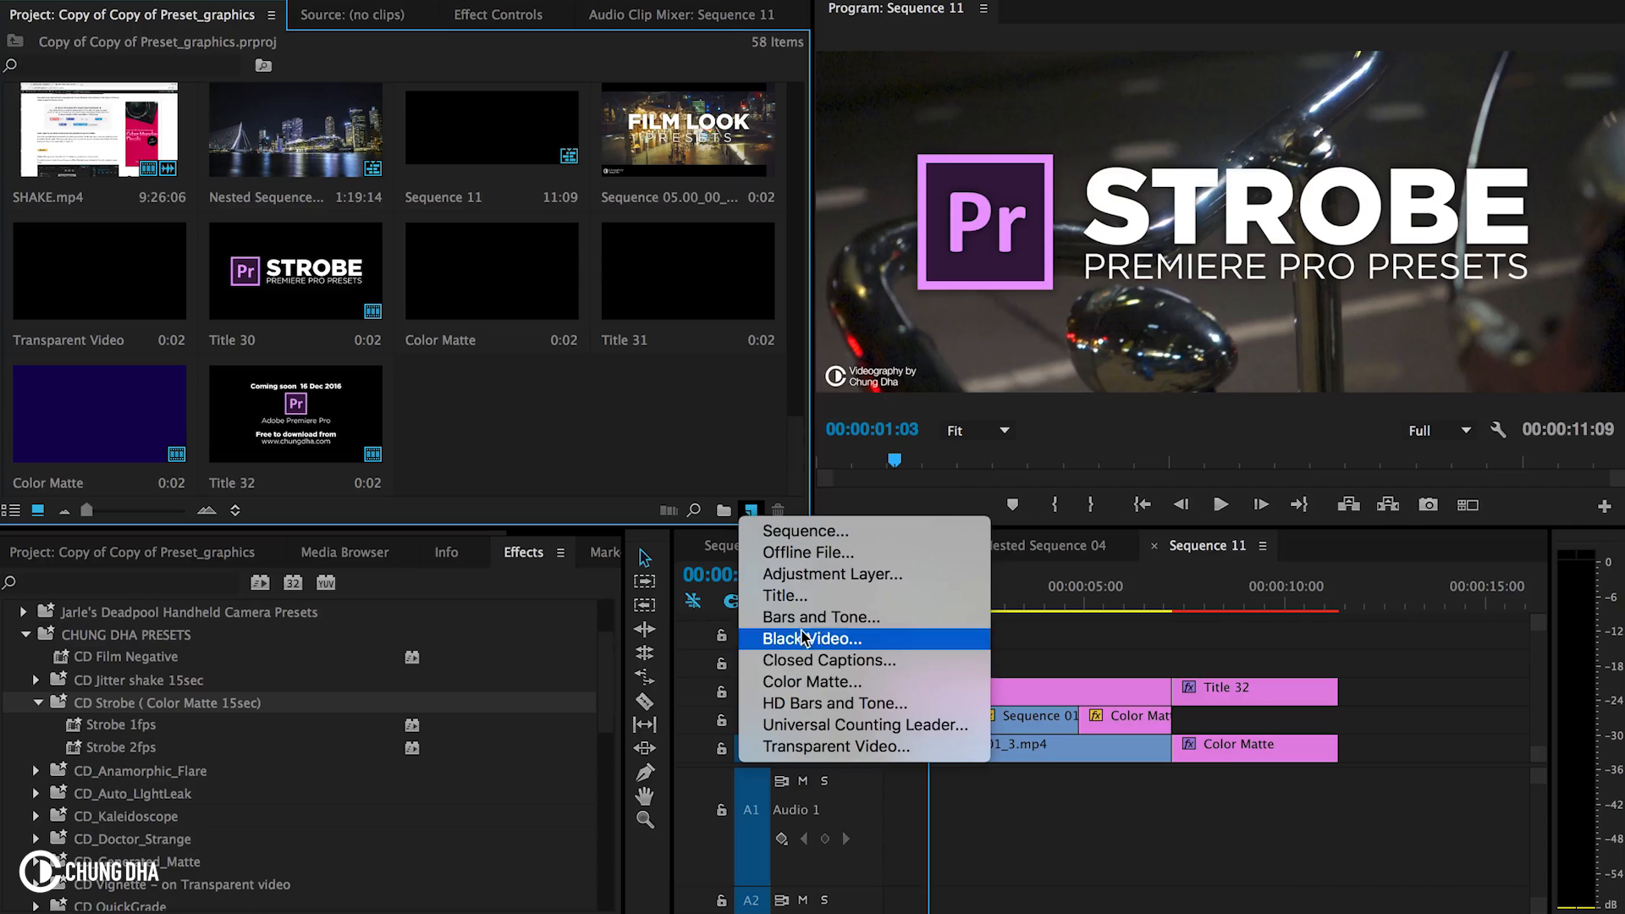
mouse_move(830, 682)
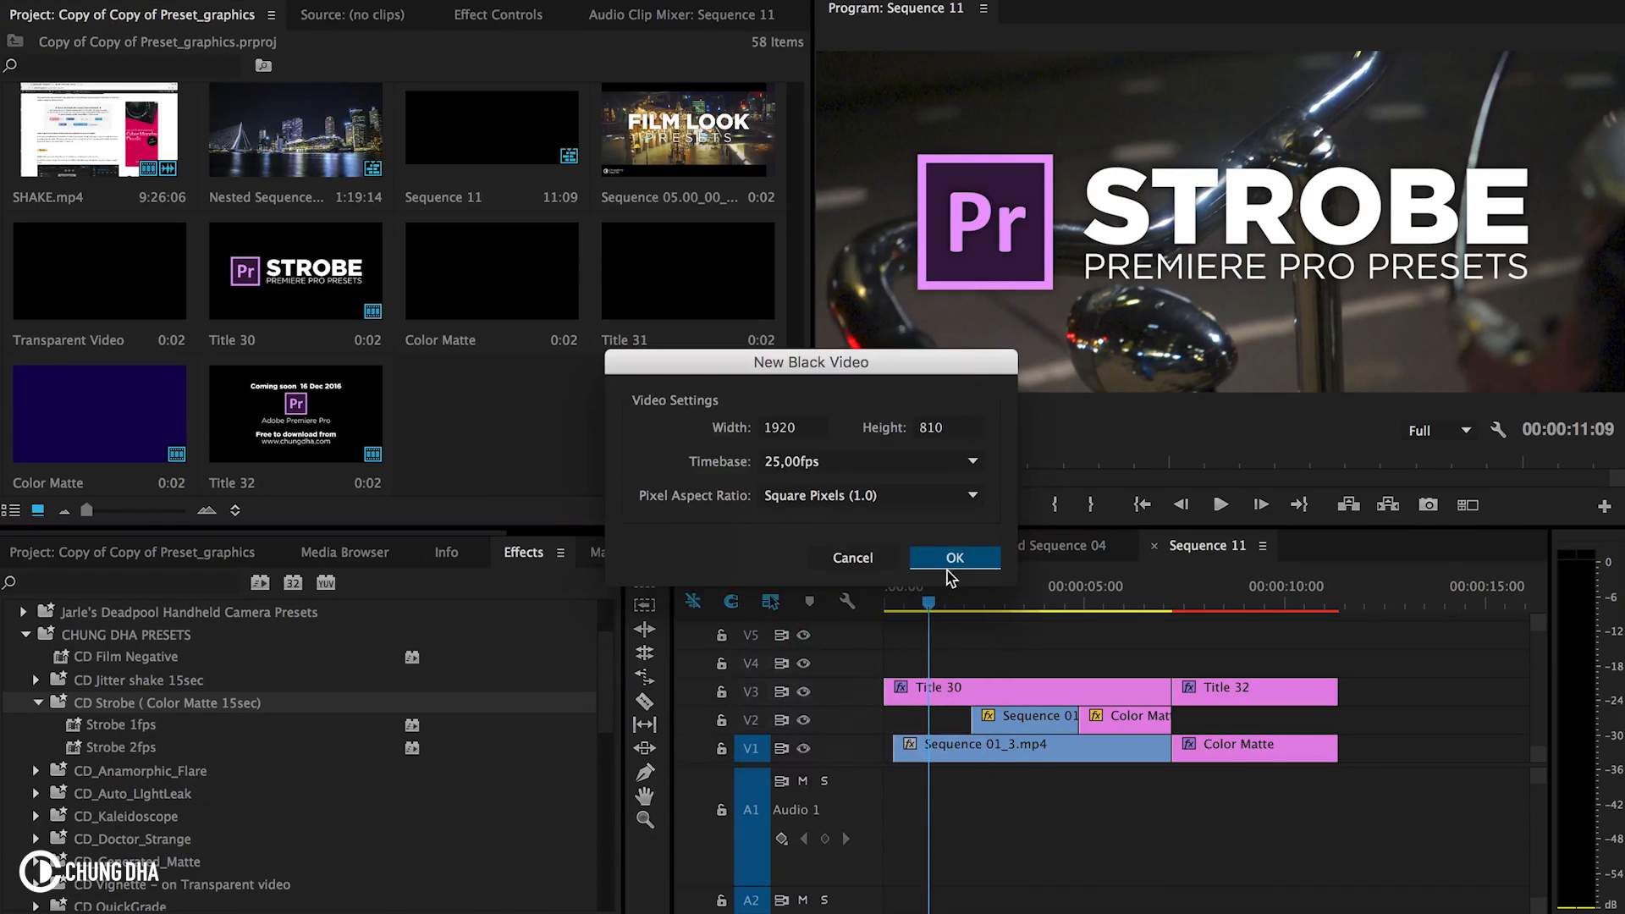
left_click(953, 557)
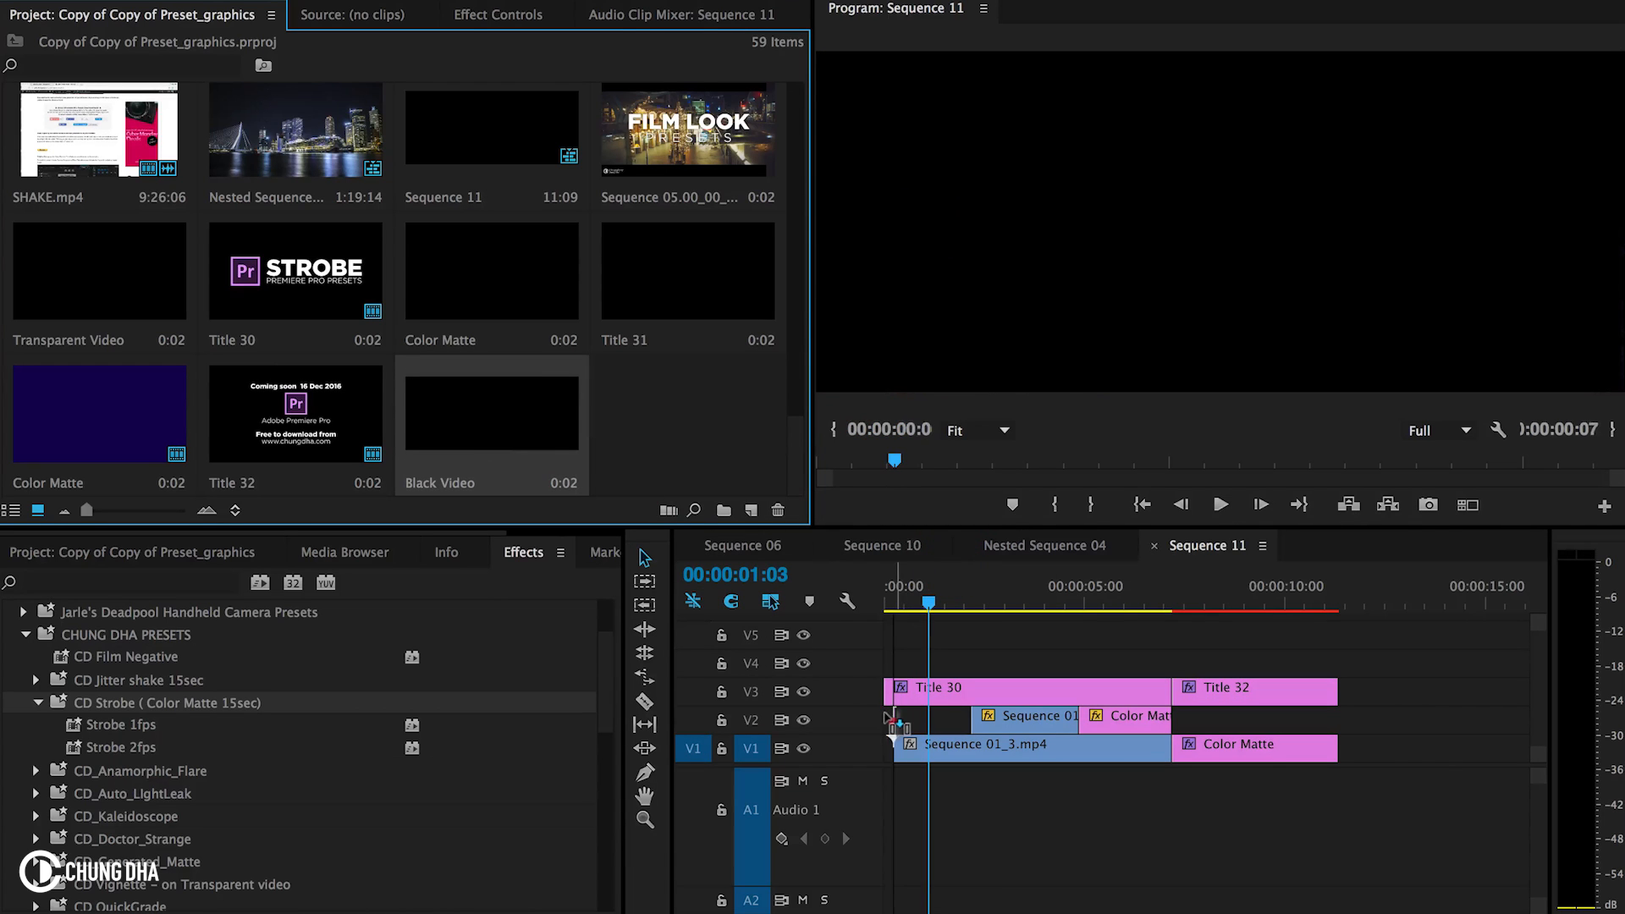
left_click_drag(897, 719, 968, 720)
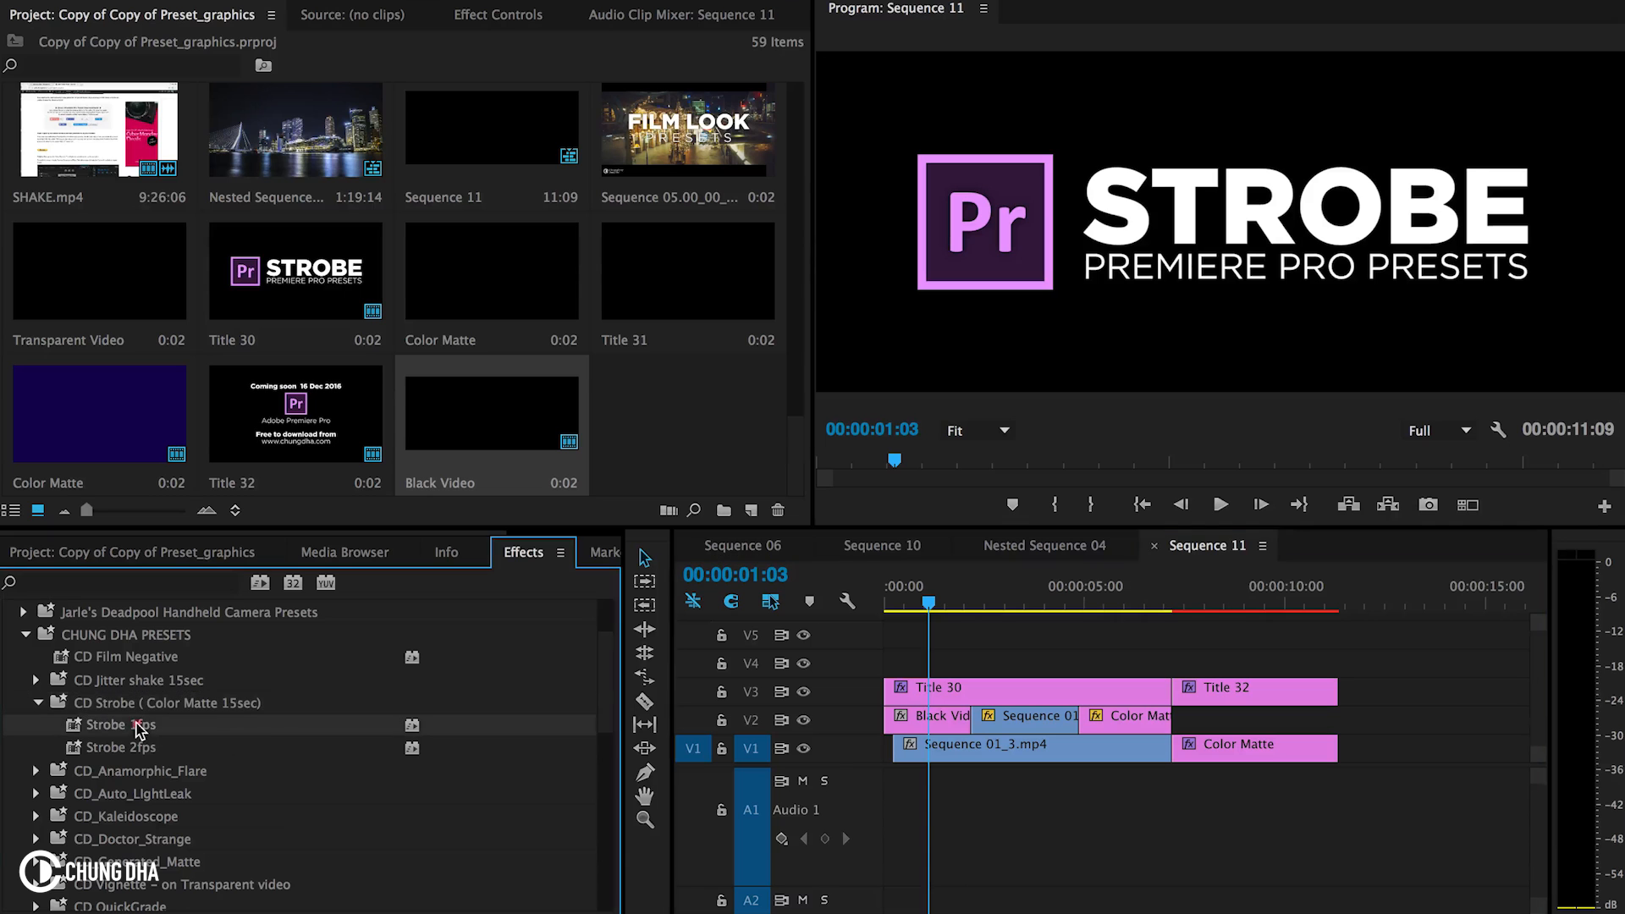
left_click(925, 620)
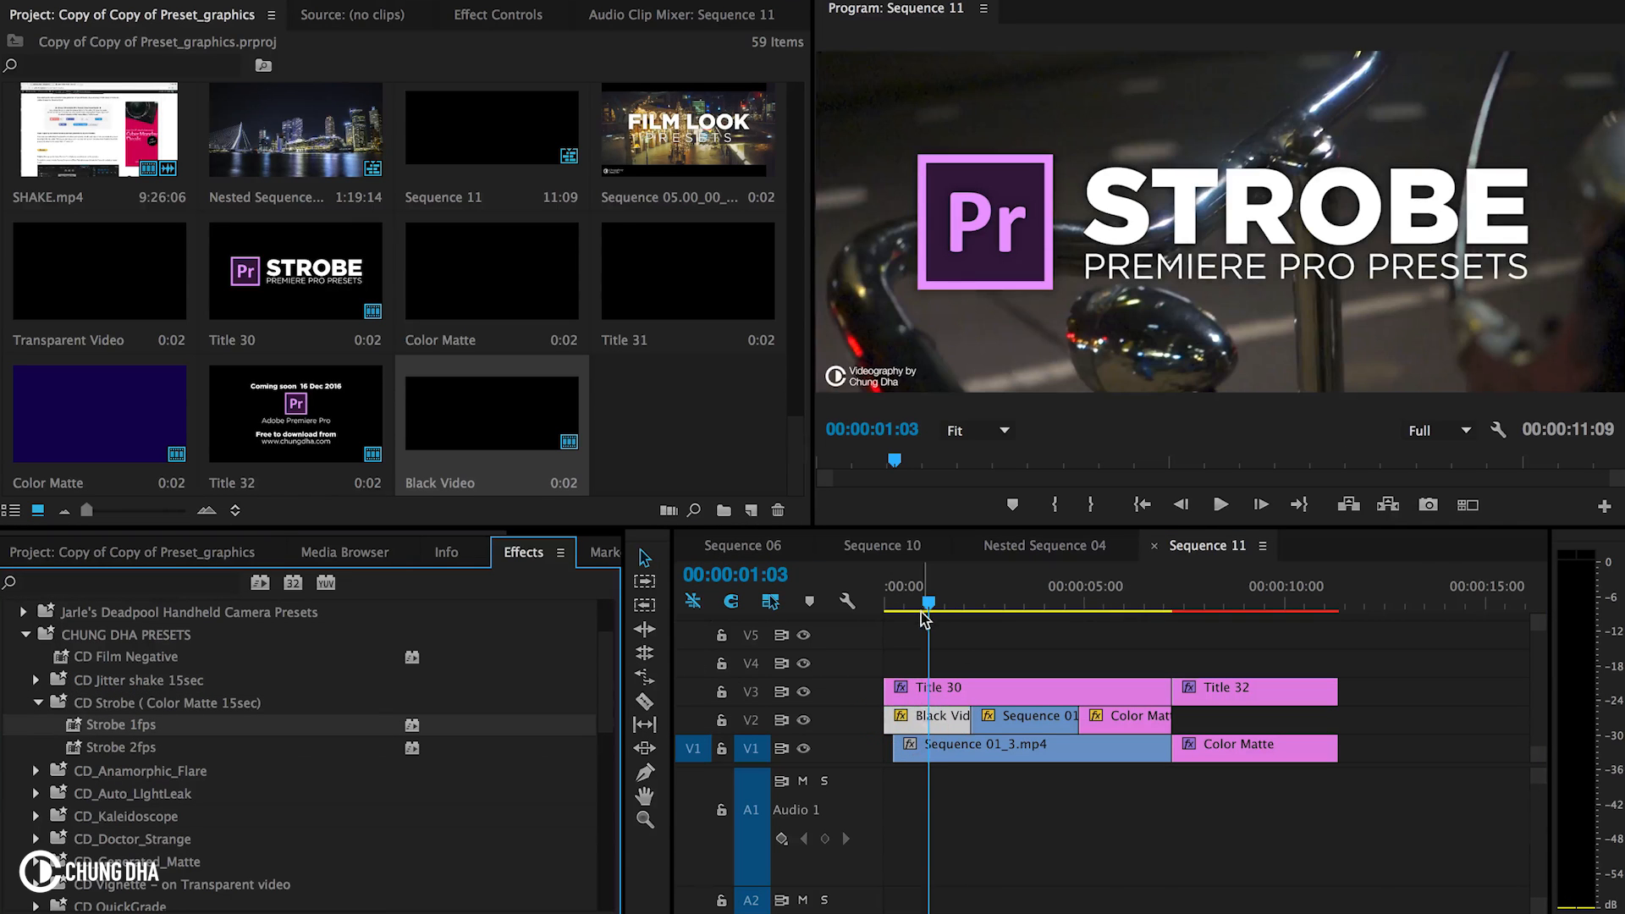
left_click(1220, 504)
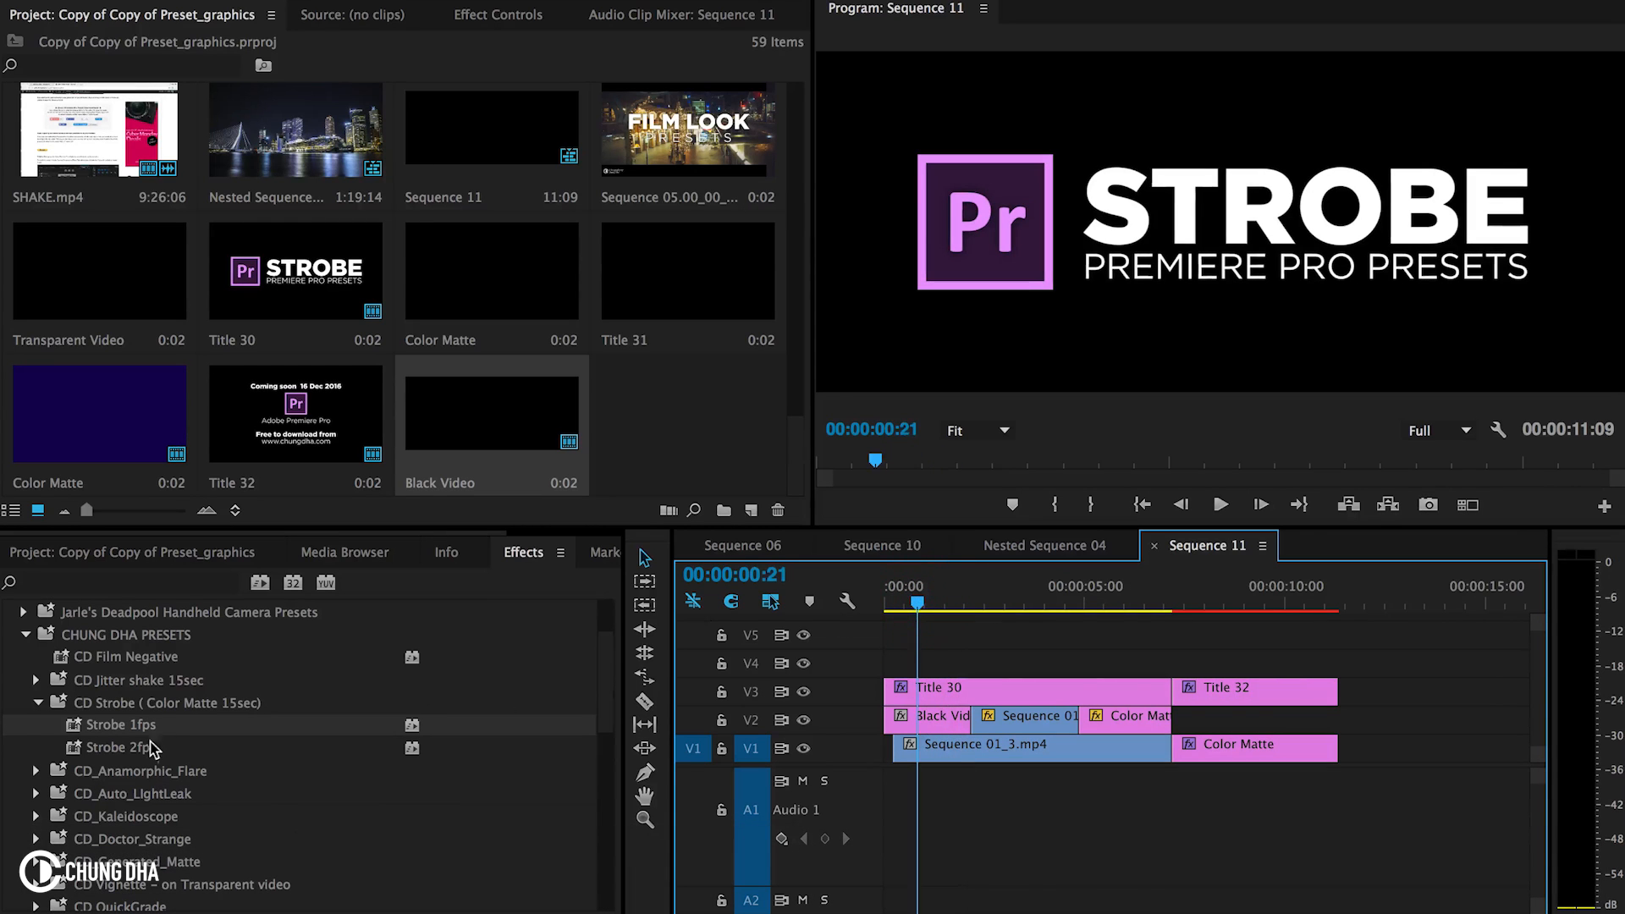
left_click(931, 714)
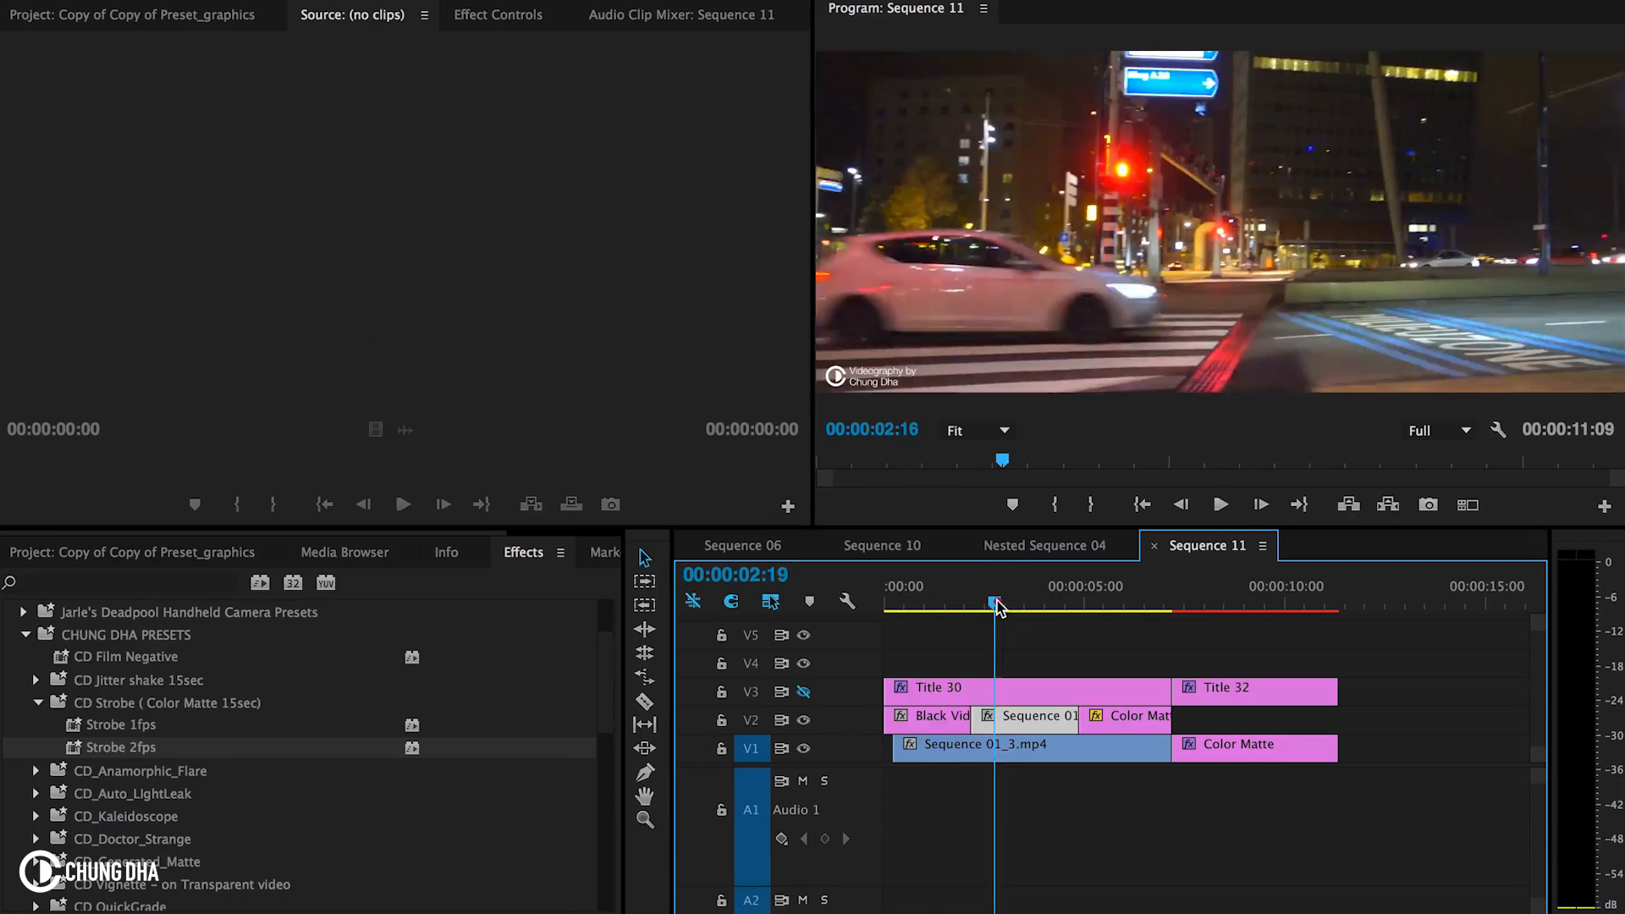
left_click_drag(990, 604, 1005, 604)
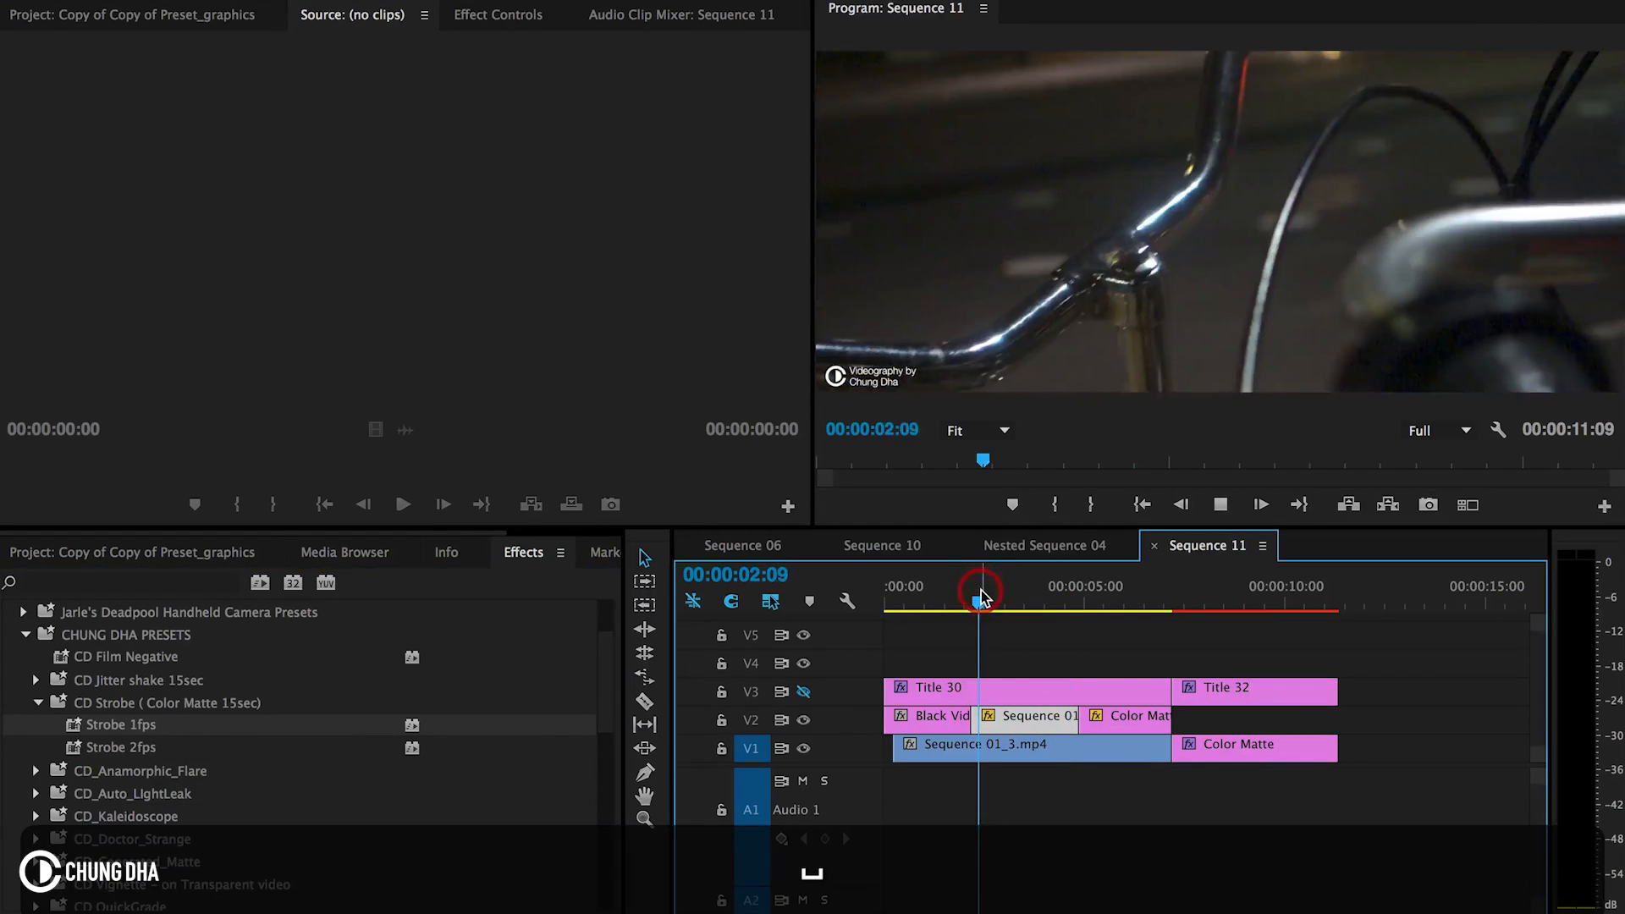
left_click_drag(982, 599, 1056, 599)
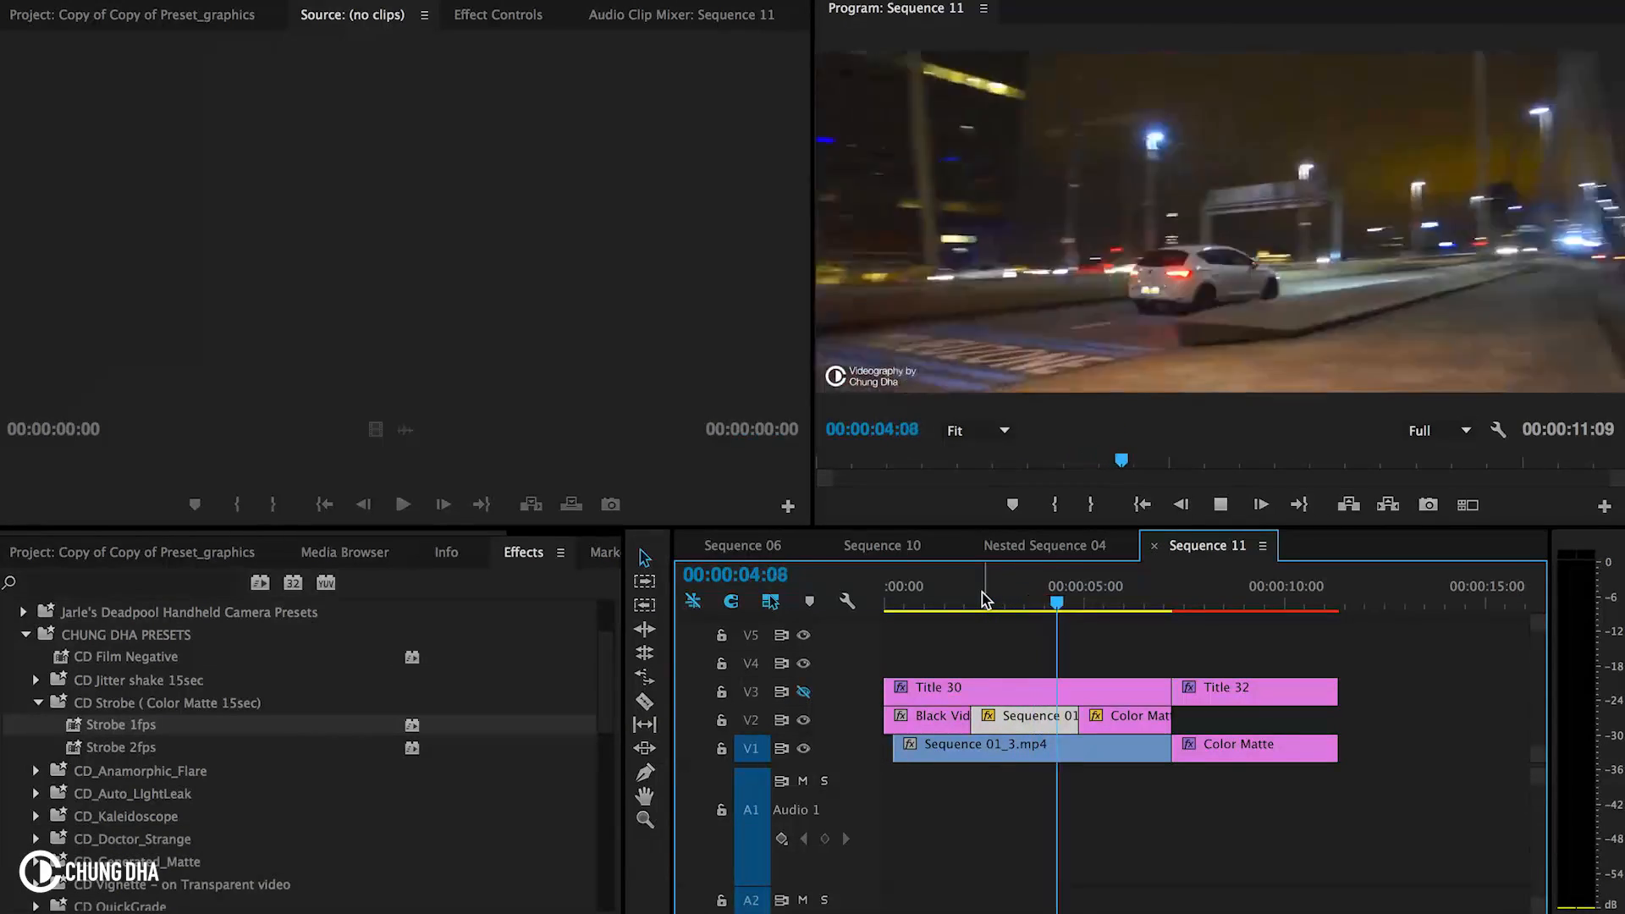
left_click(985, 604)
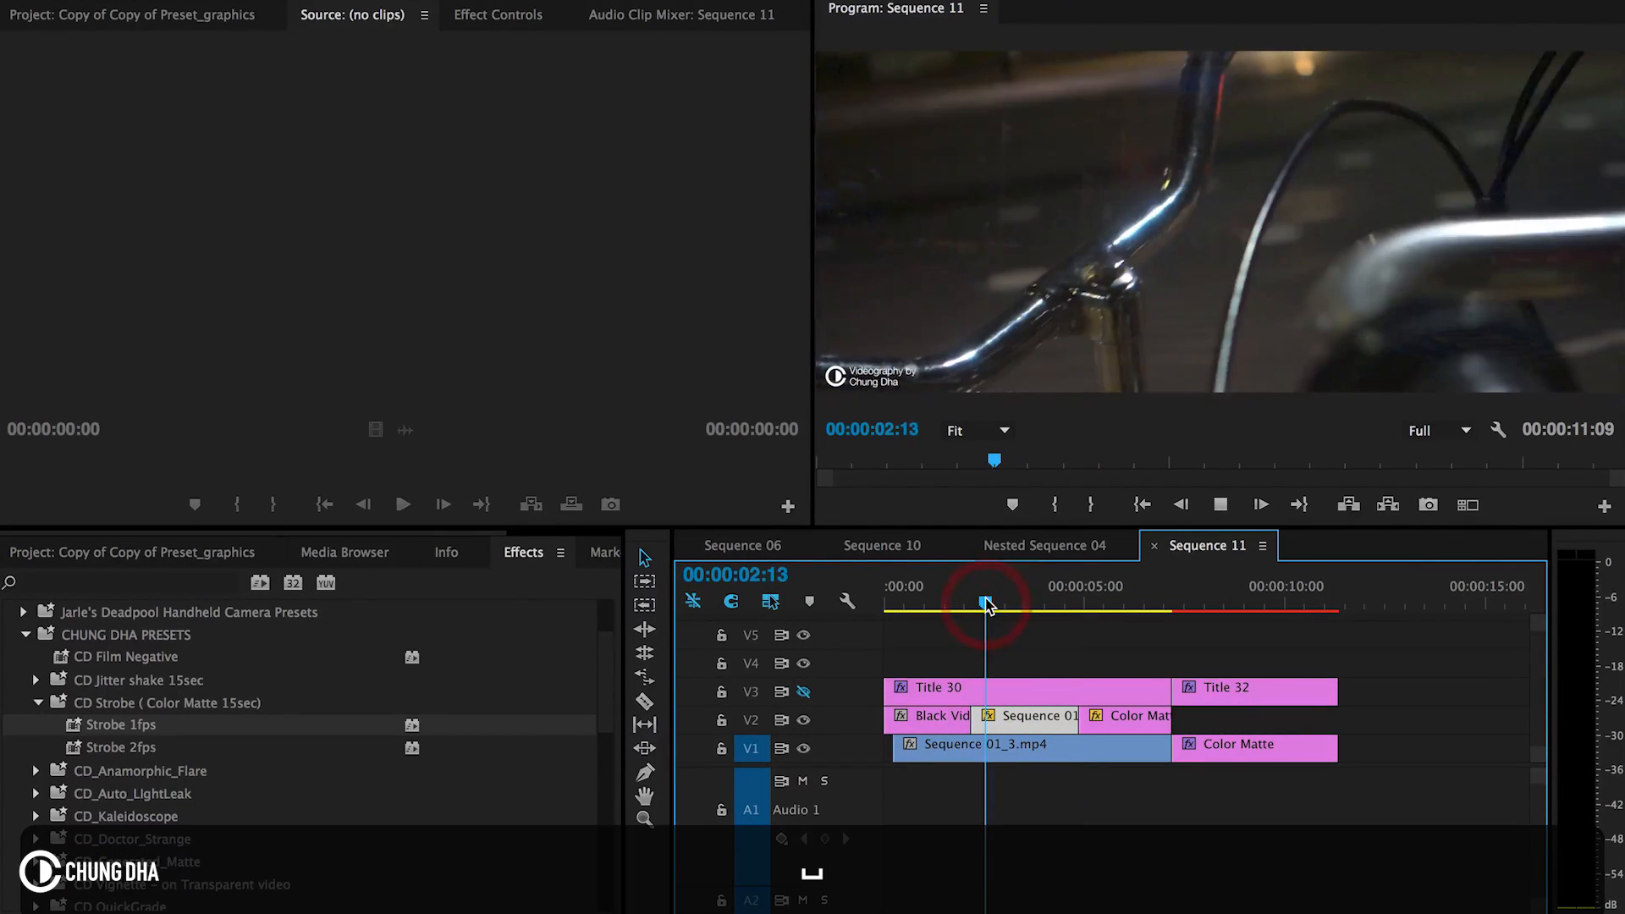
left_click_drag(985, 606, 1063, 606)
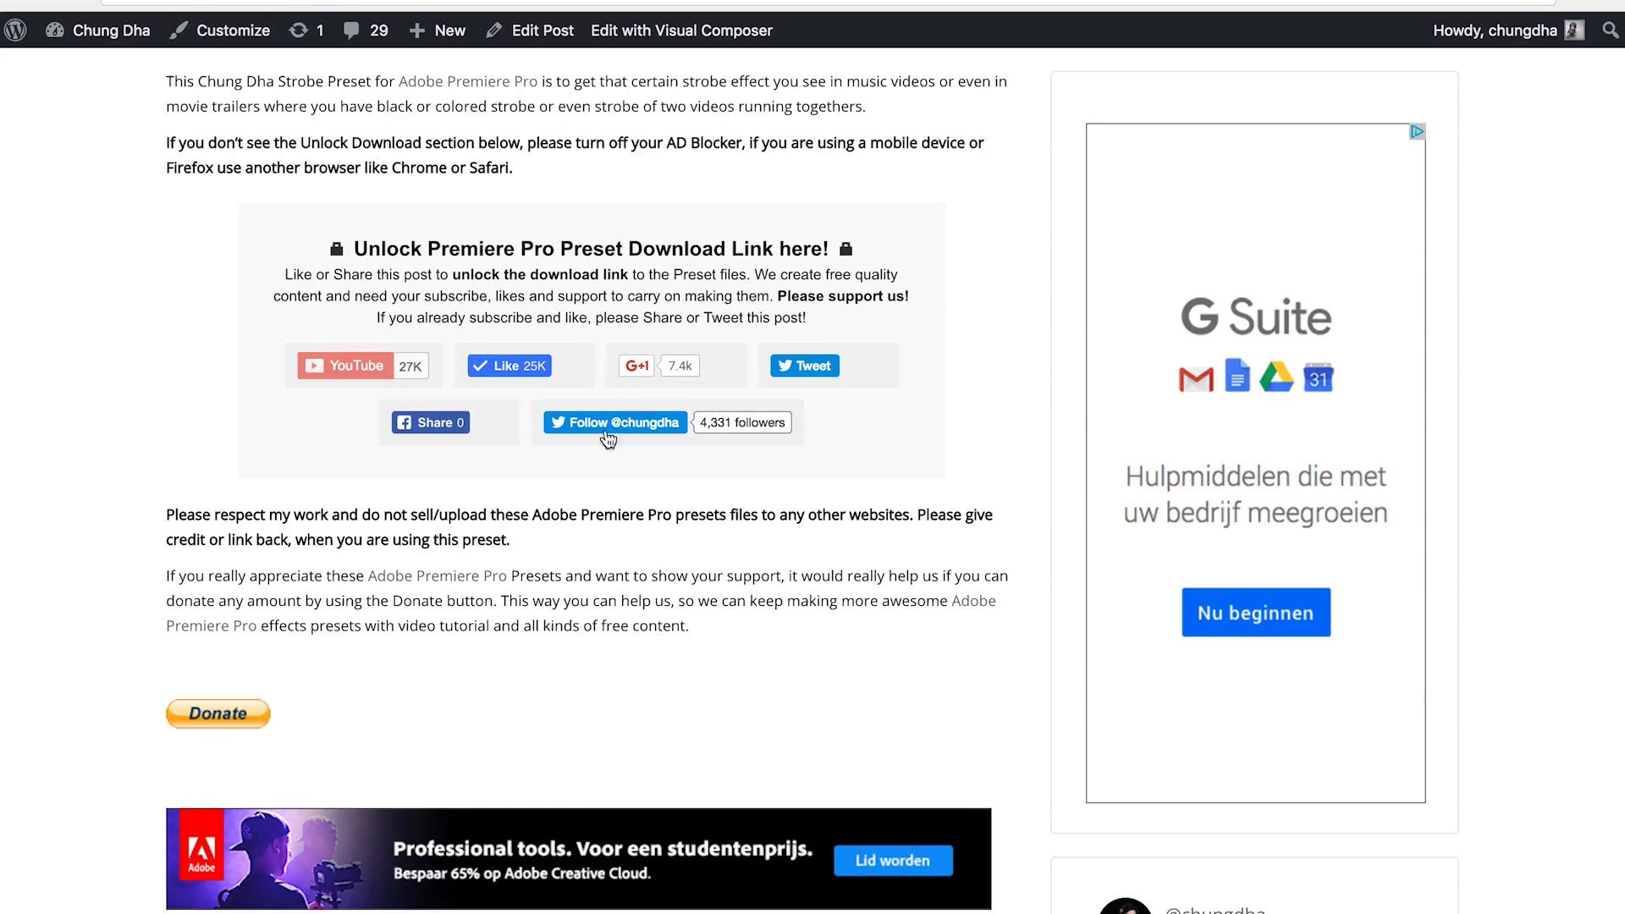
mouse_move(308, 345)
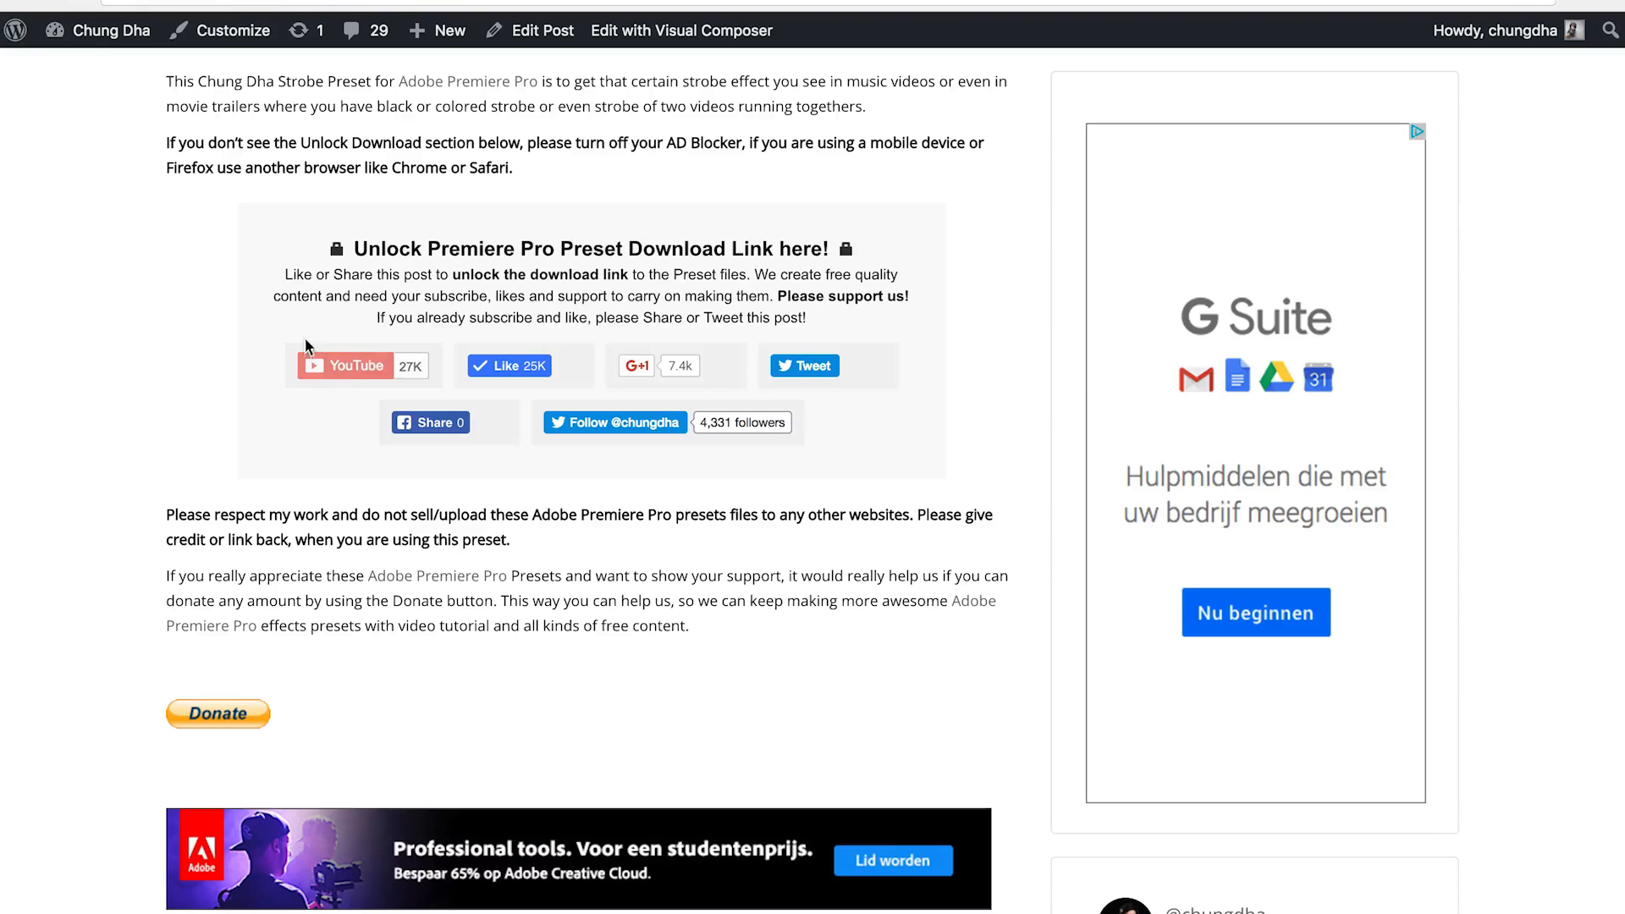
mouse_move(615, 421)
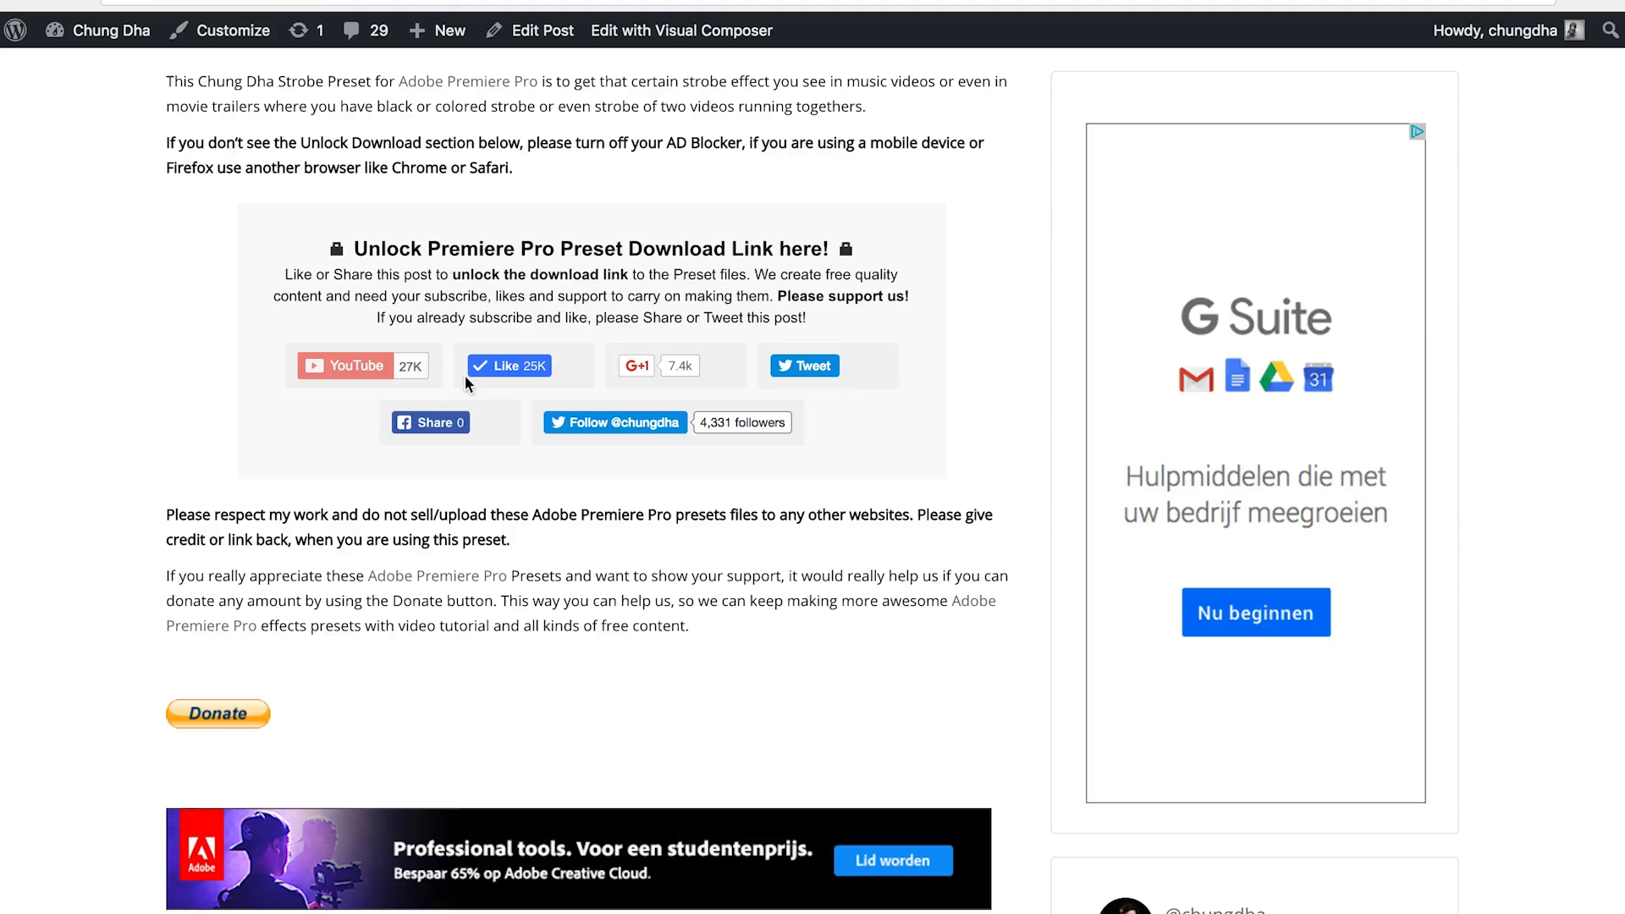
mouse_move(498, 288)
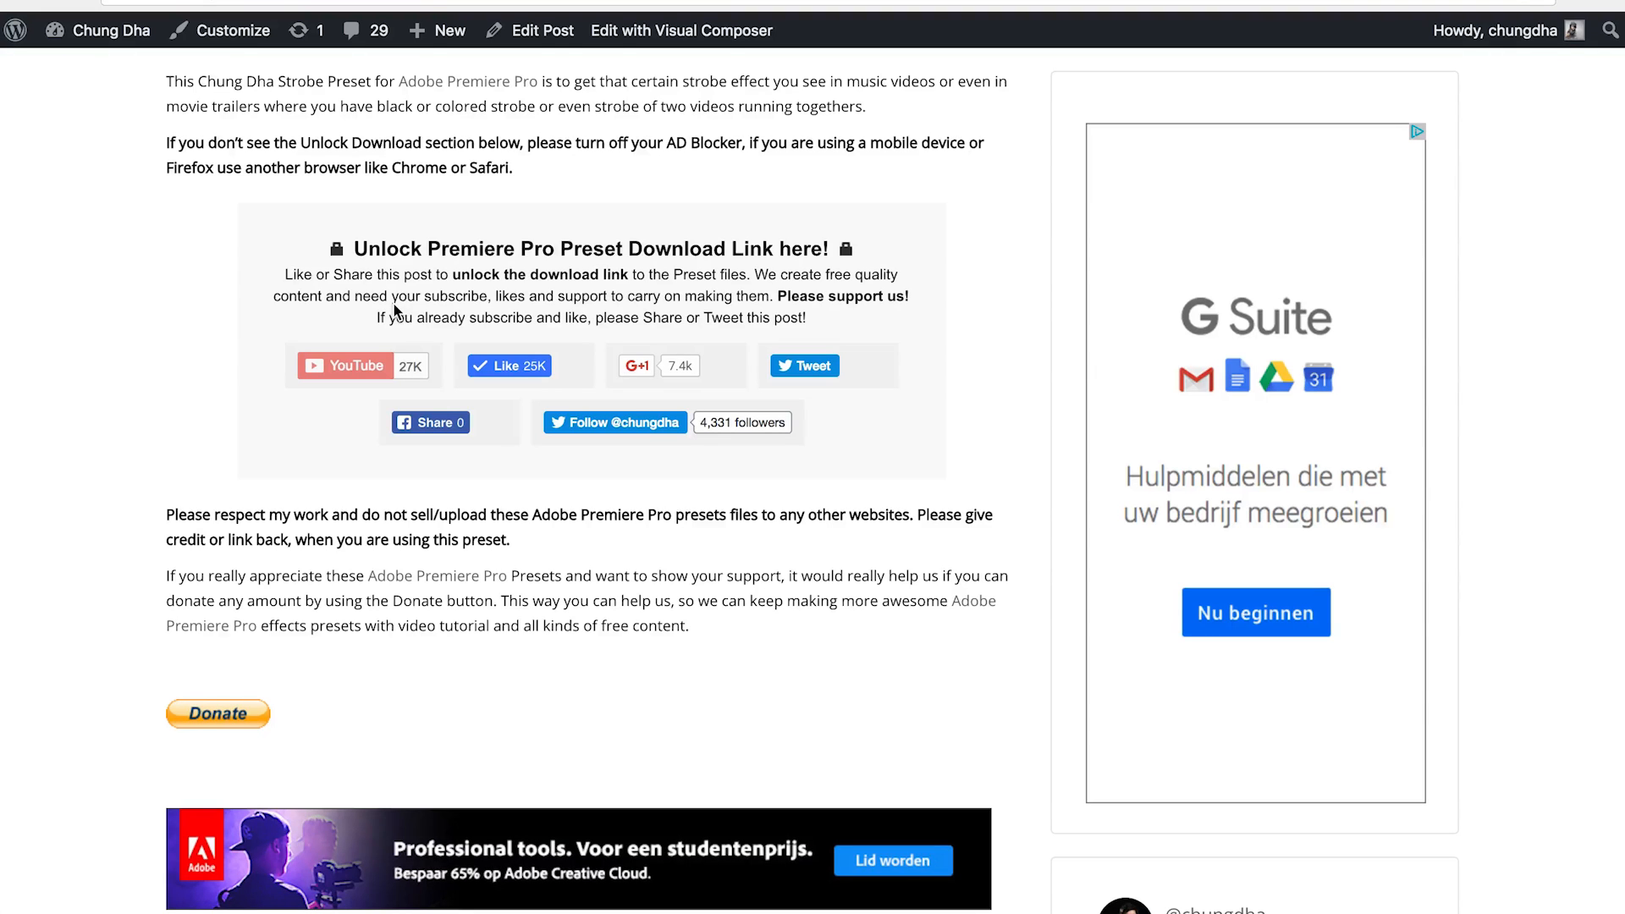
mouse_move(431, 571)
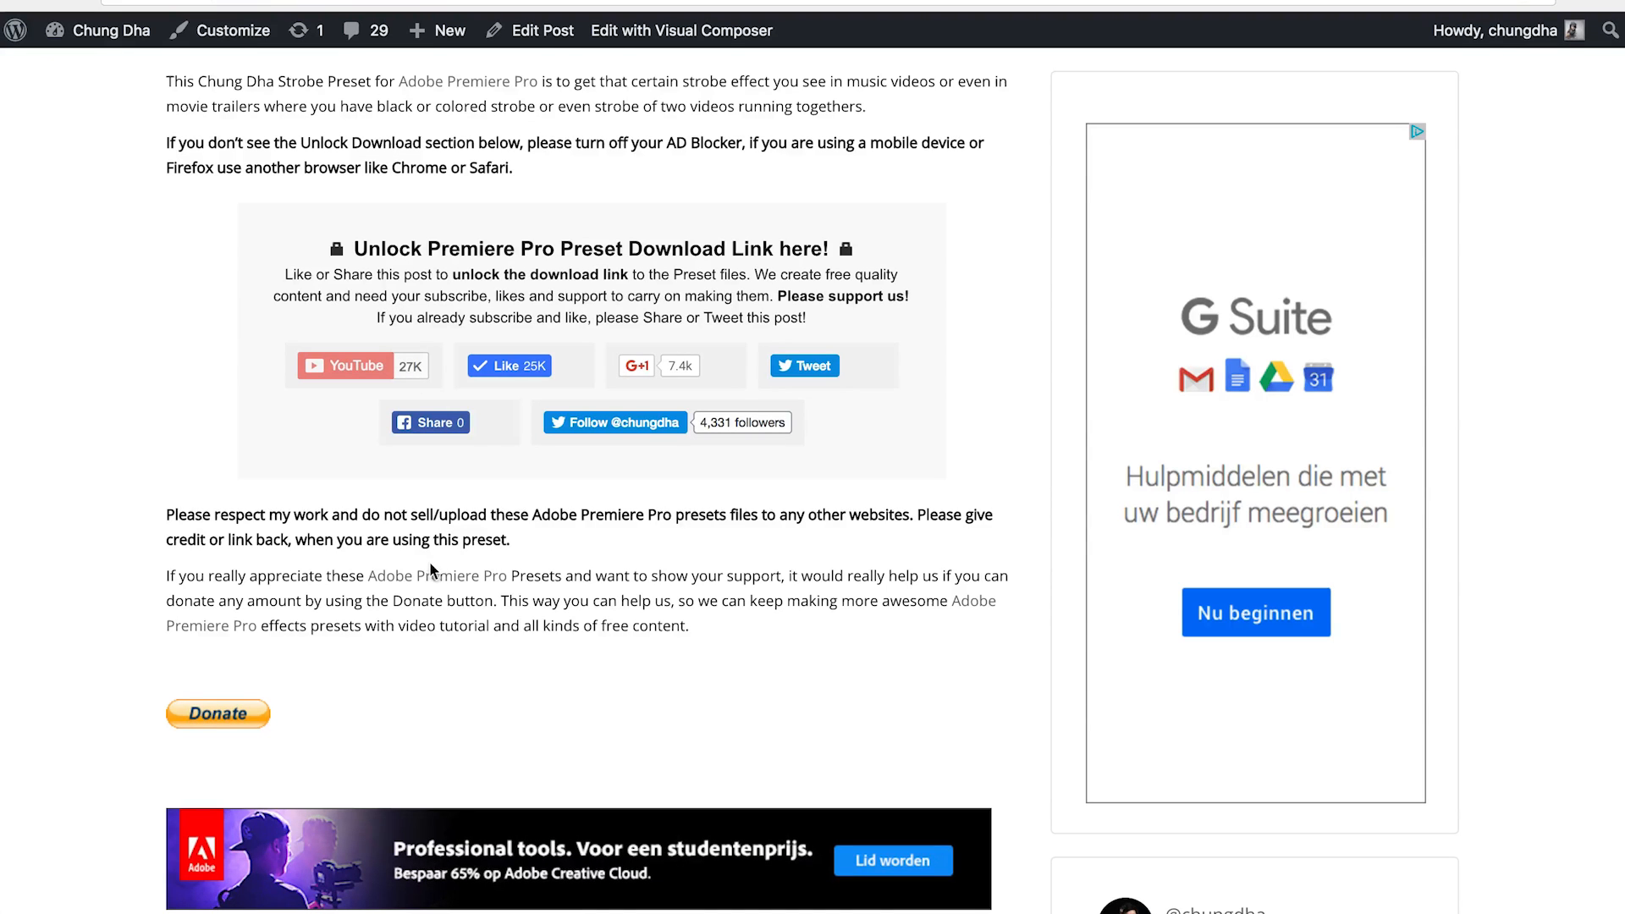
mouse_move(249, 714)
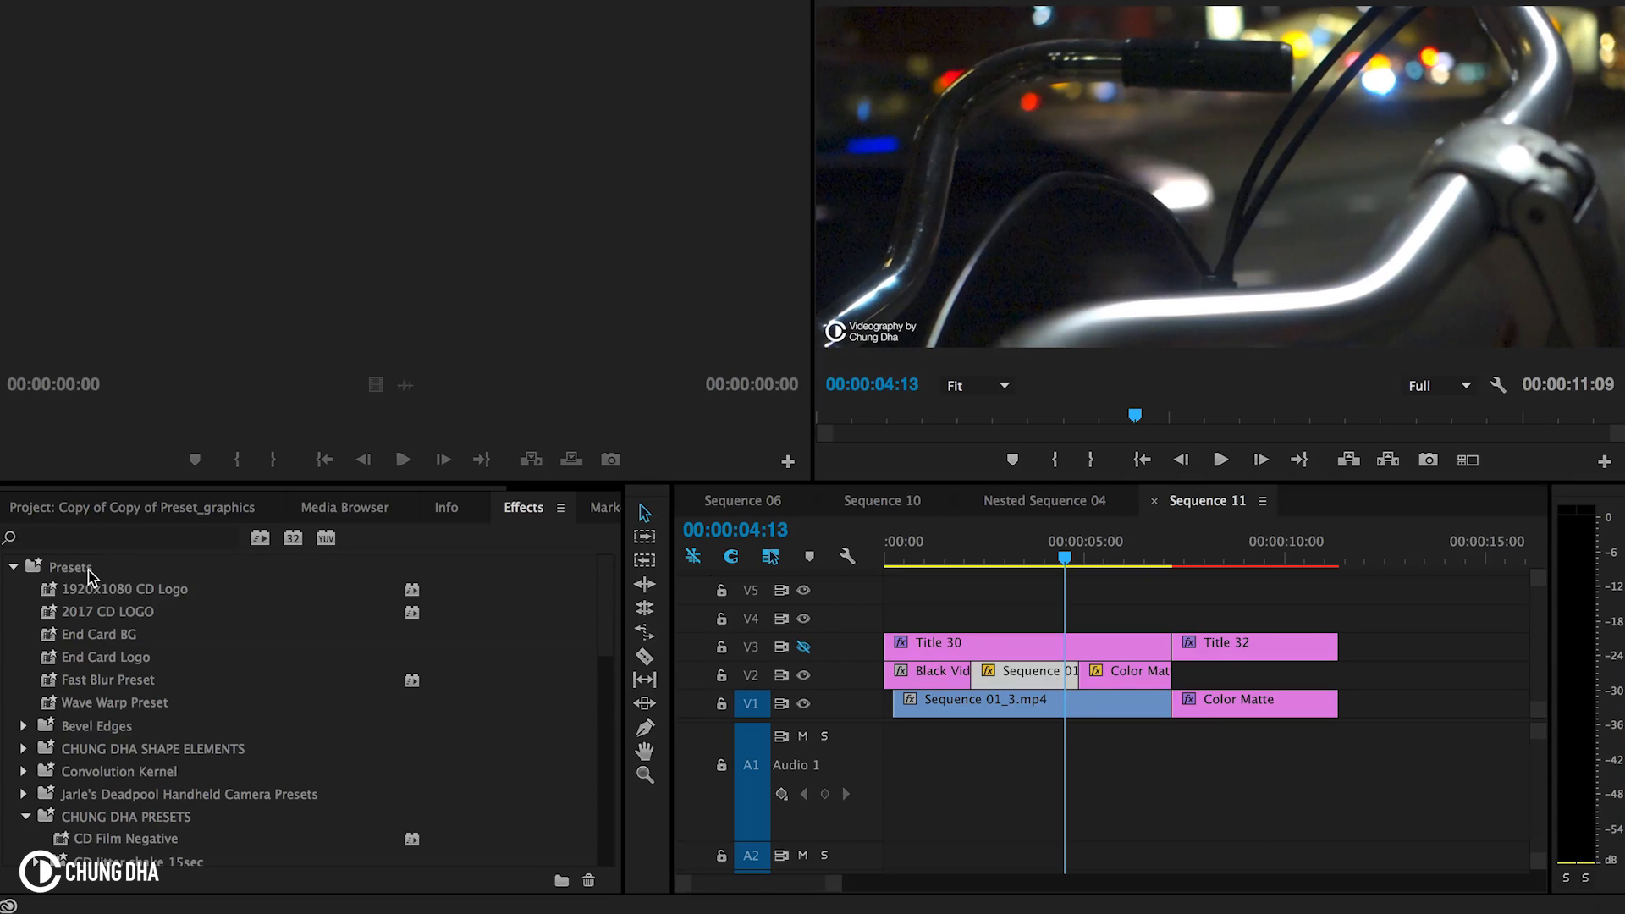
Step: Import the ChungDha_Strobe.prfpset file into the Effects presets
right_click(71, 567)
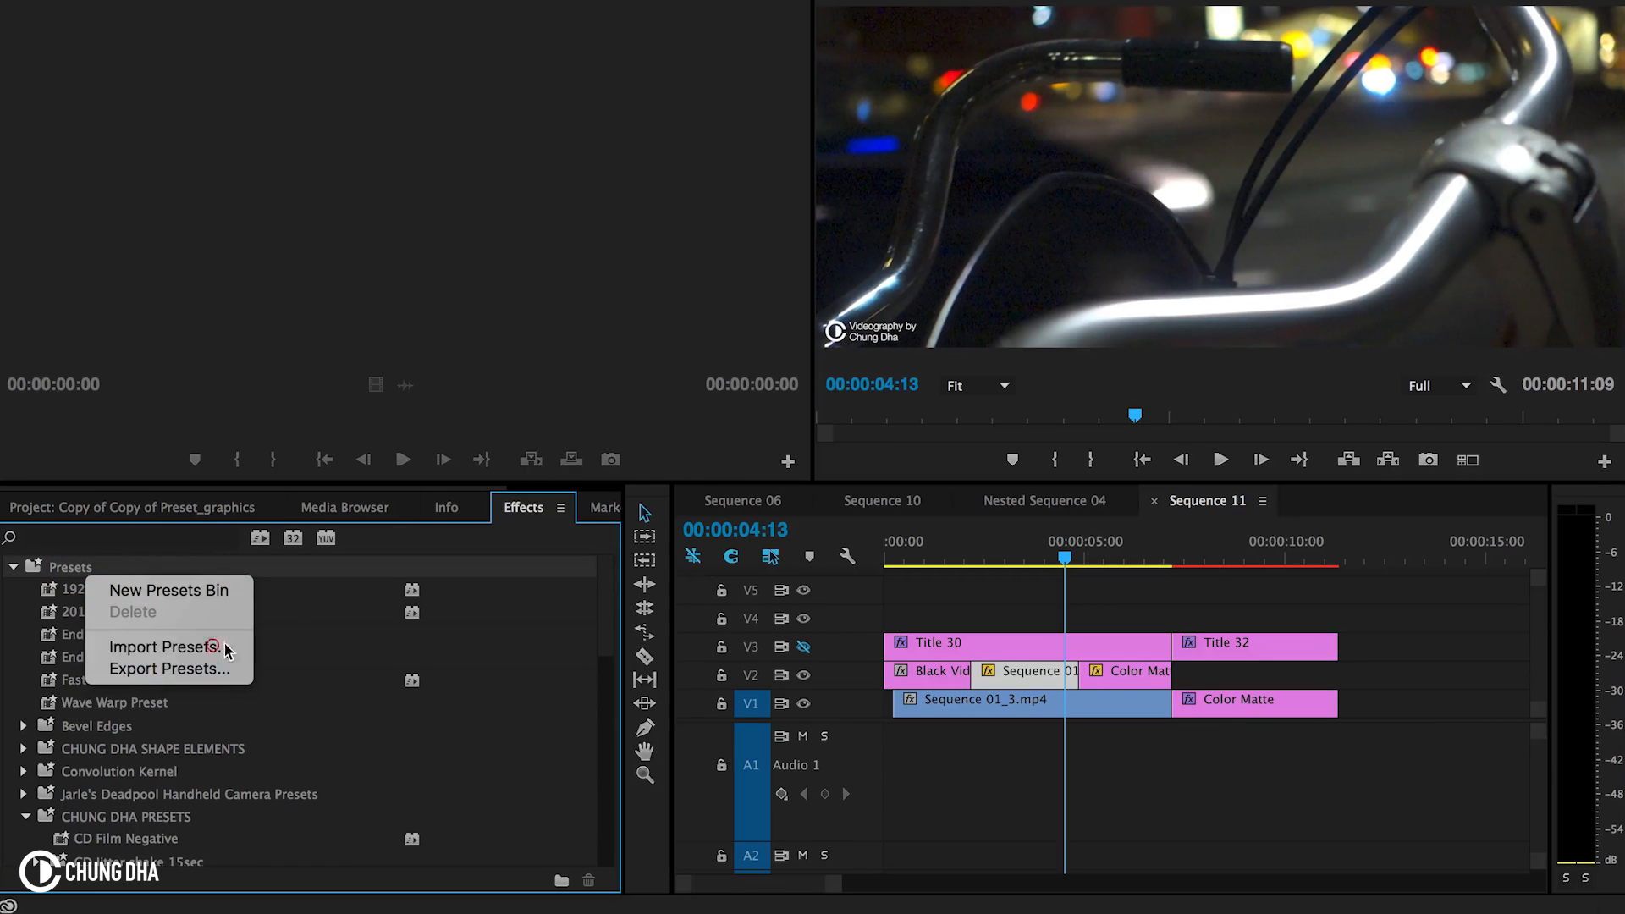
left_click(163, 646)
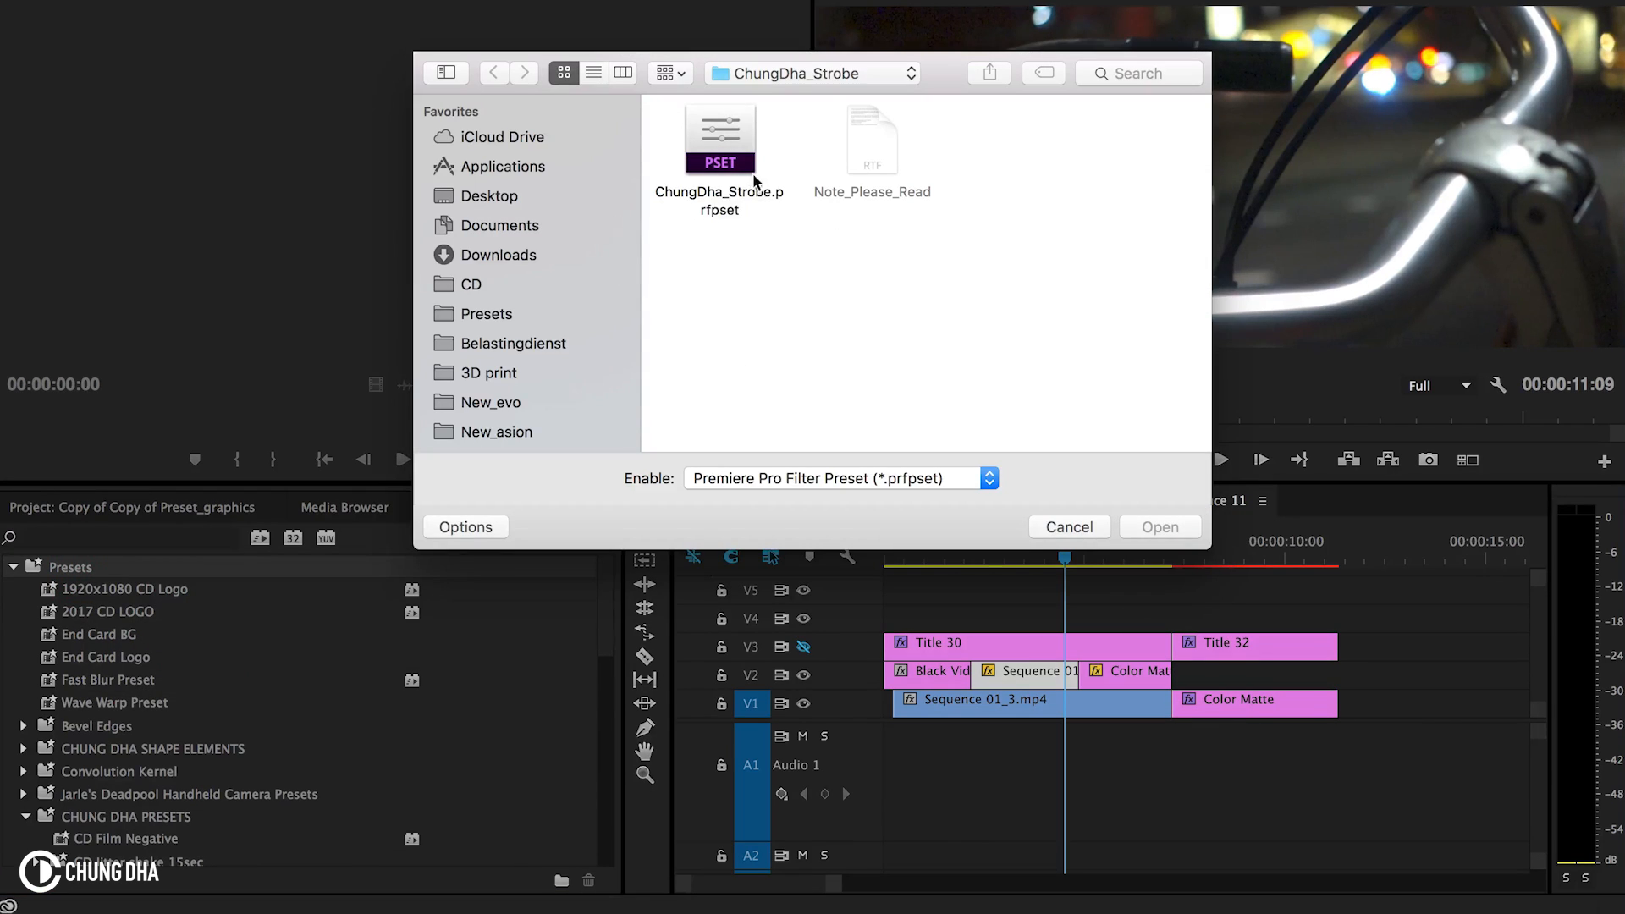
left_click(1068, 526)
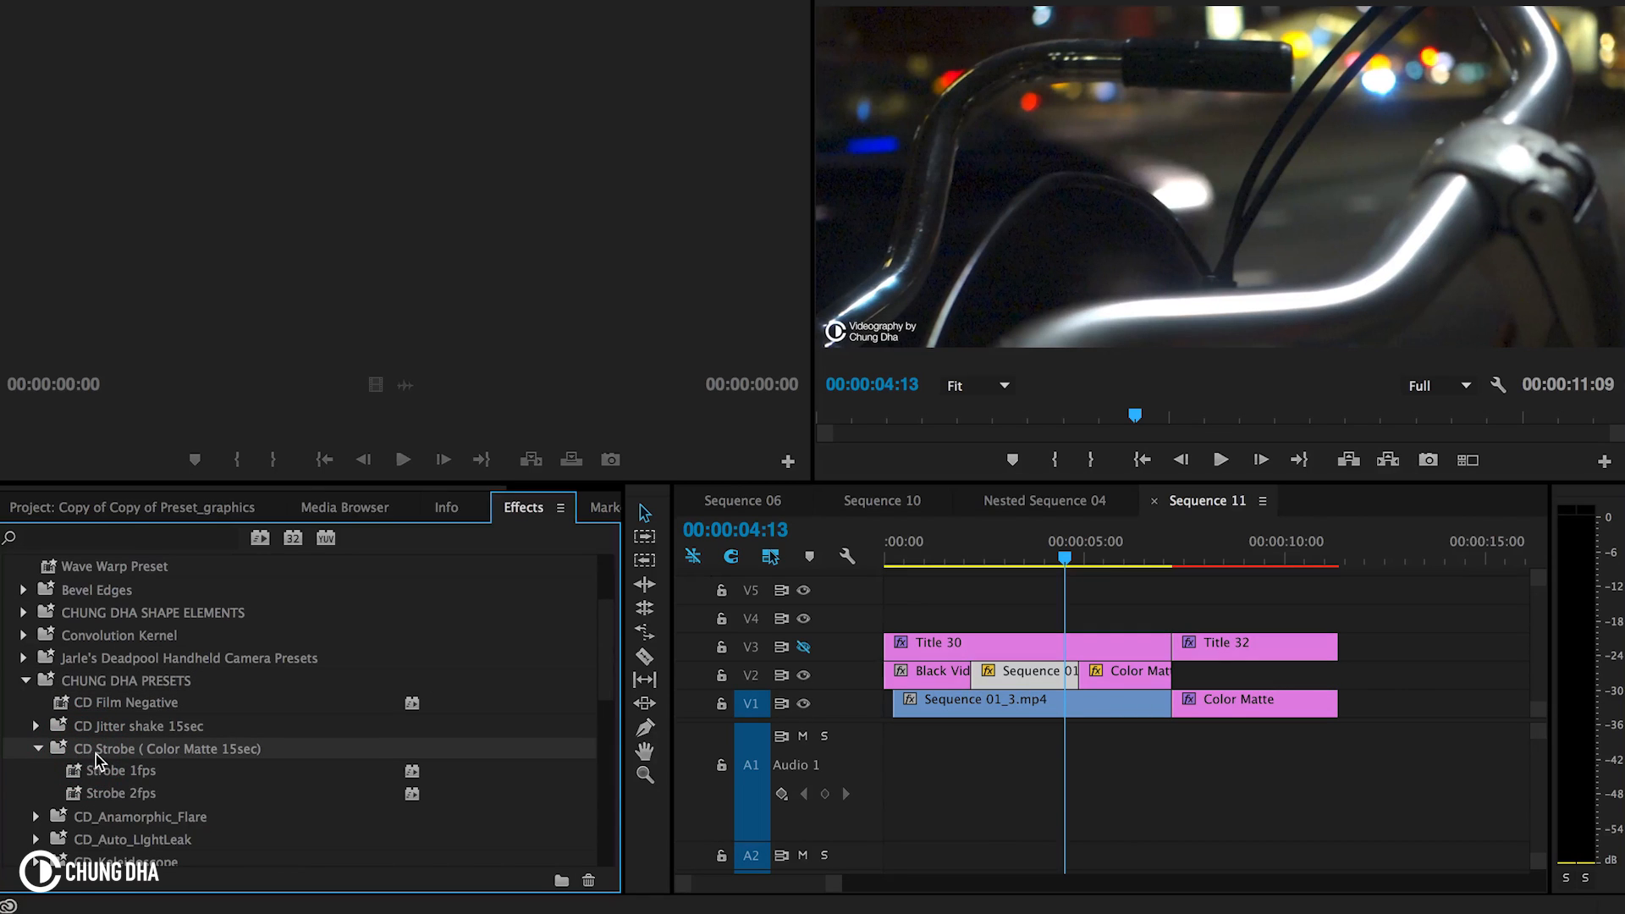
mouse_move(246, 763)
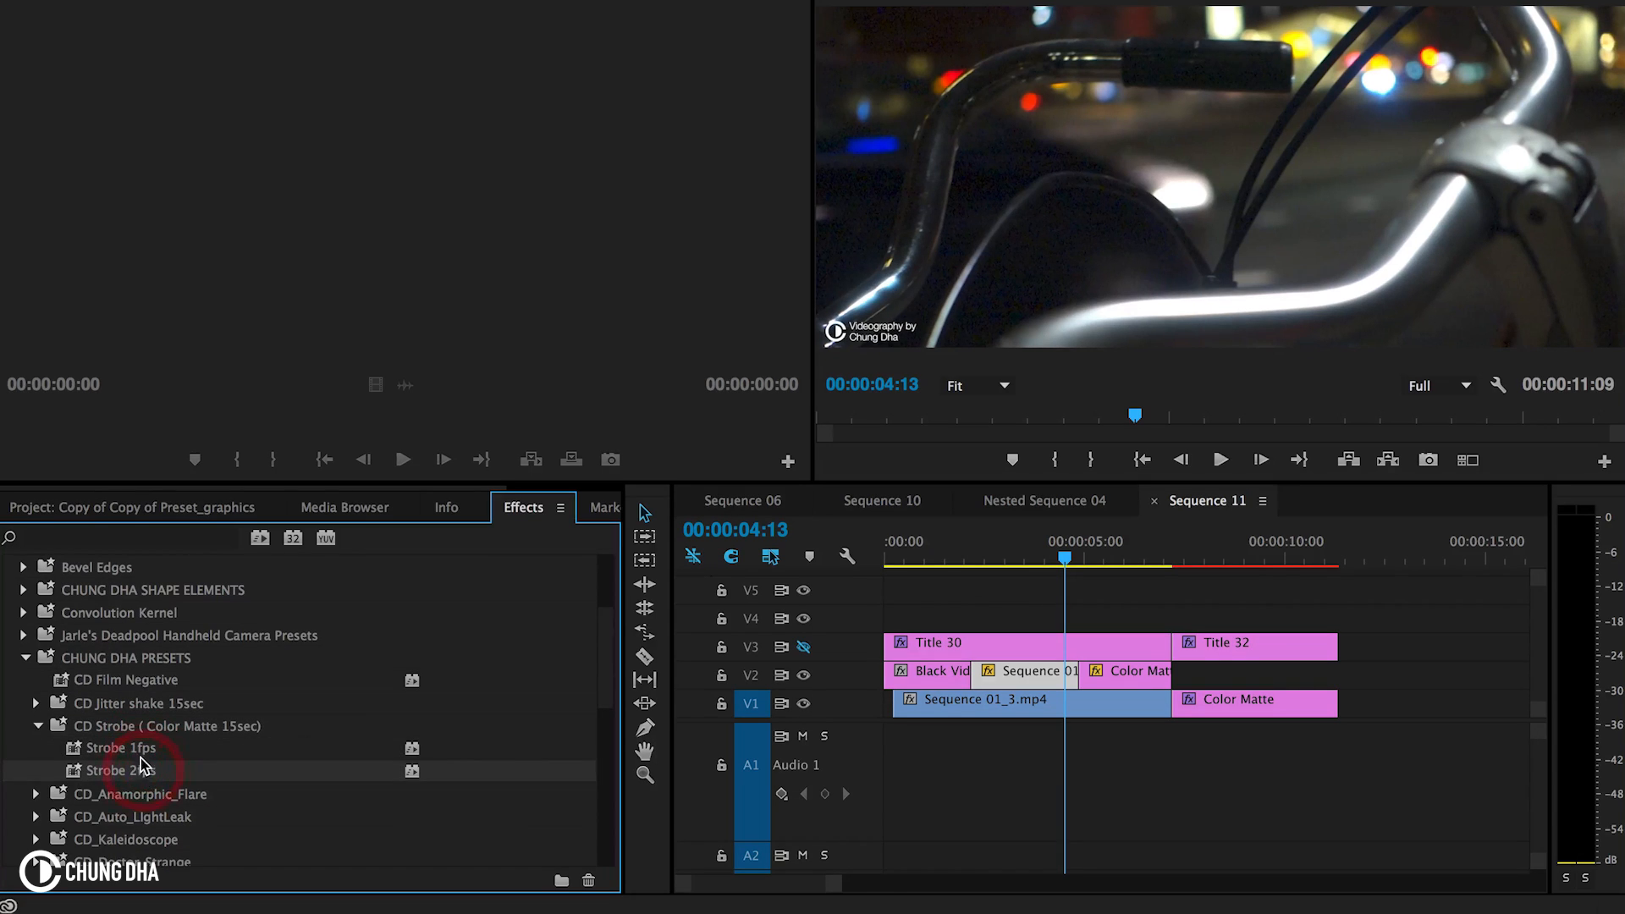
Step: Choose the Strobe 1fps preset from the CD Strobe (Color Matte 15sec) folder
left_click(122, 746)
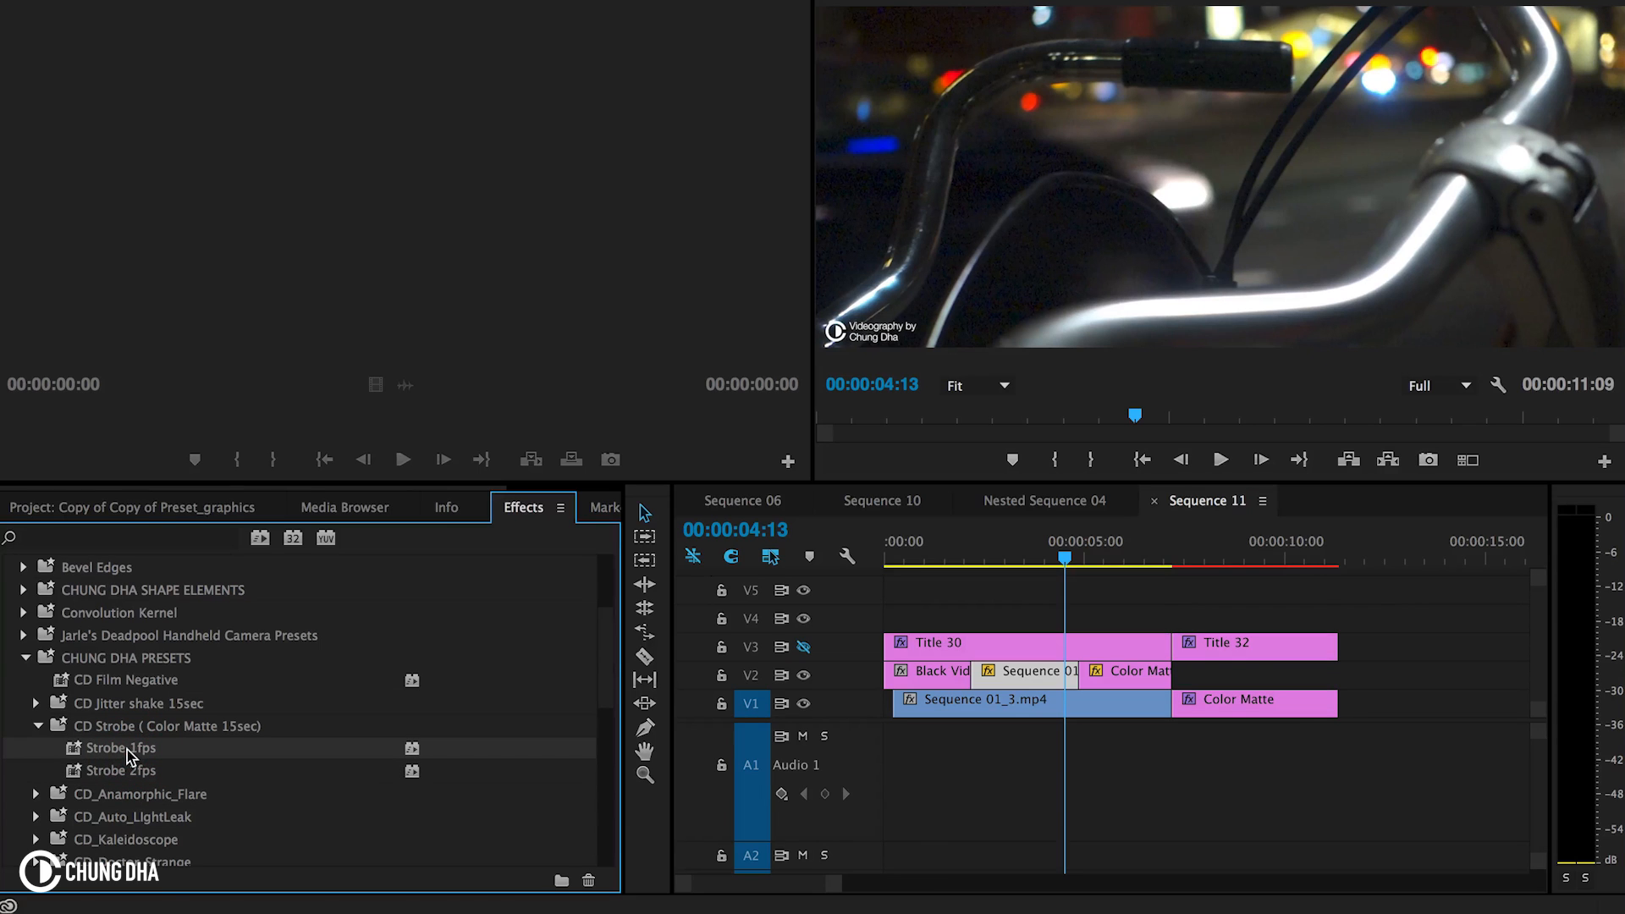
mouse_move(958, 684)
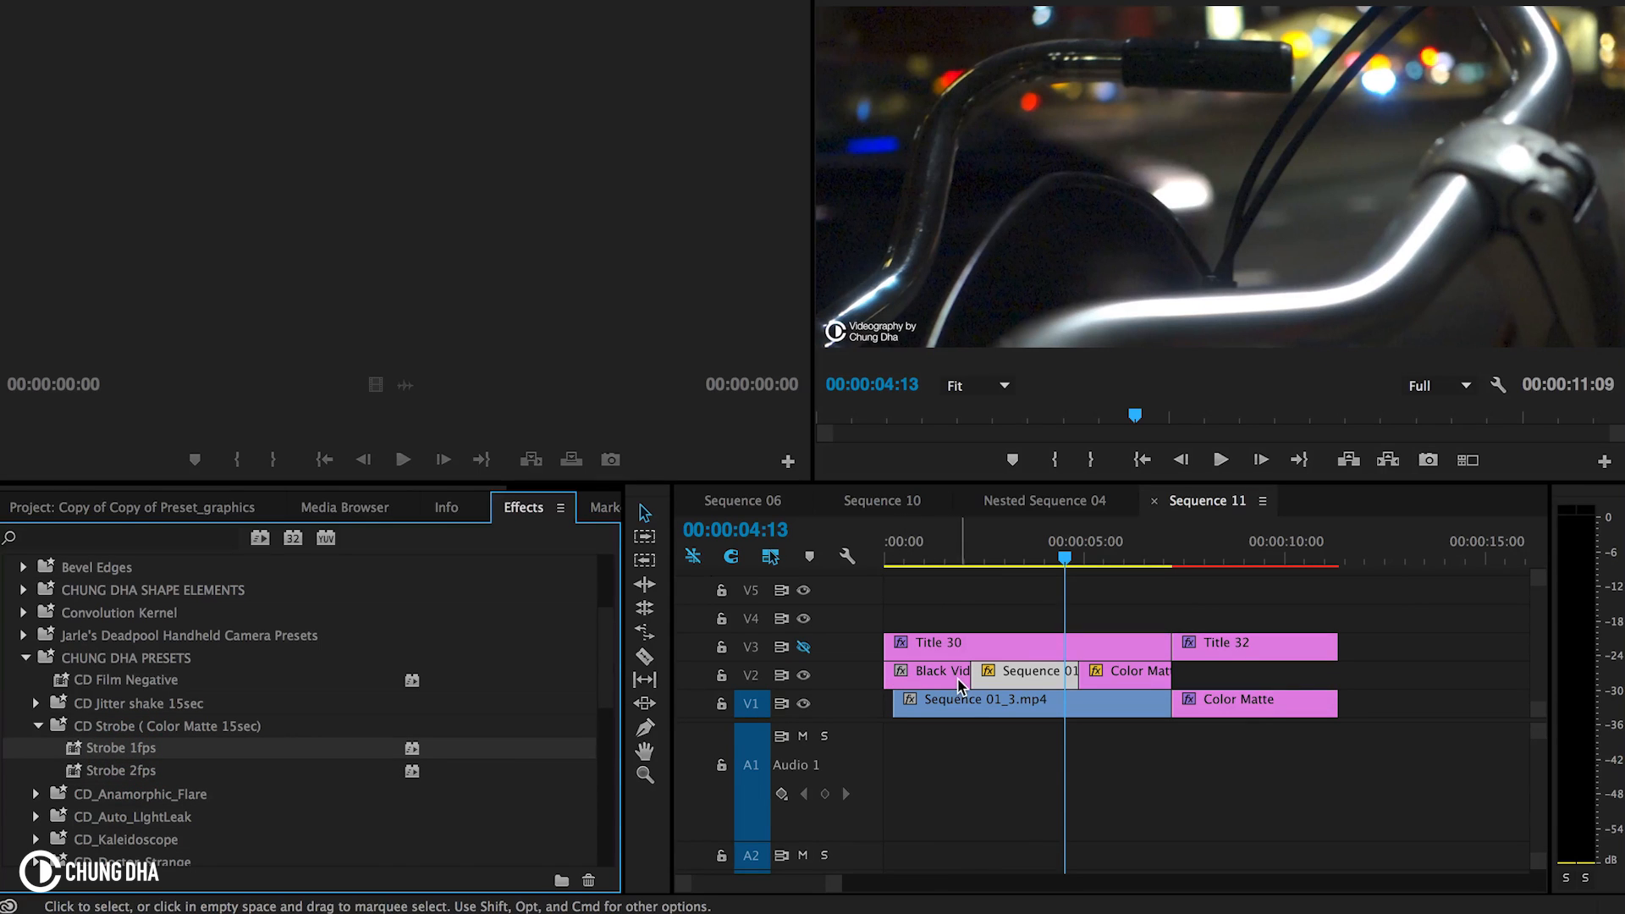
mouse_move(1103, 673)
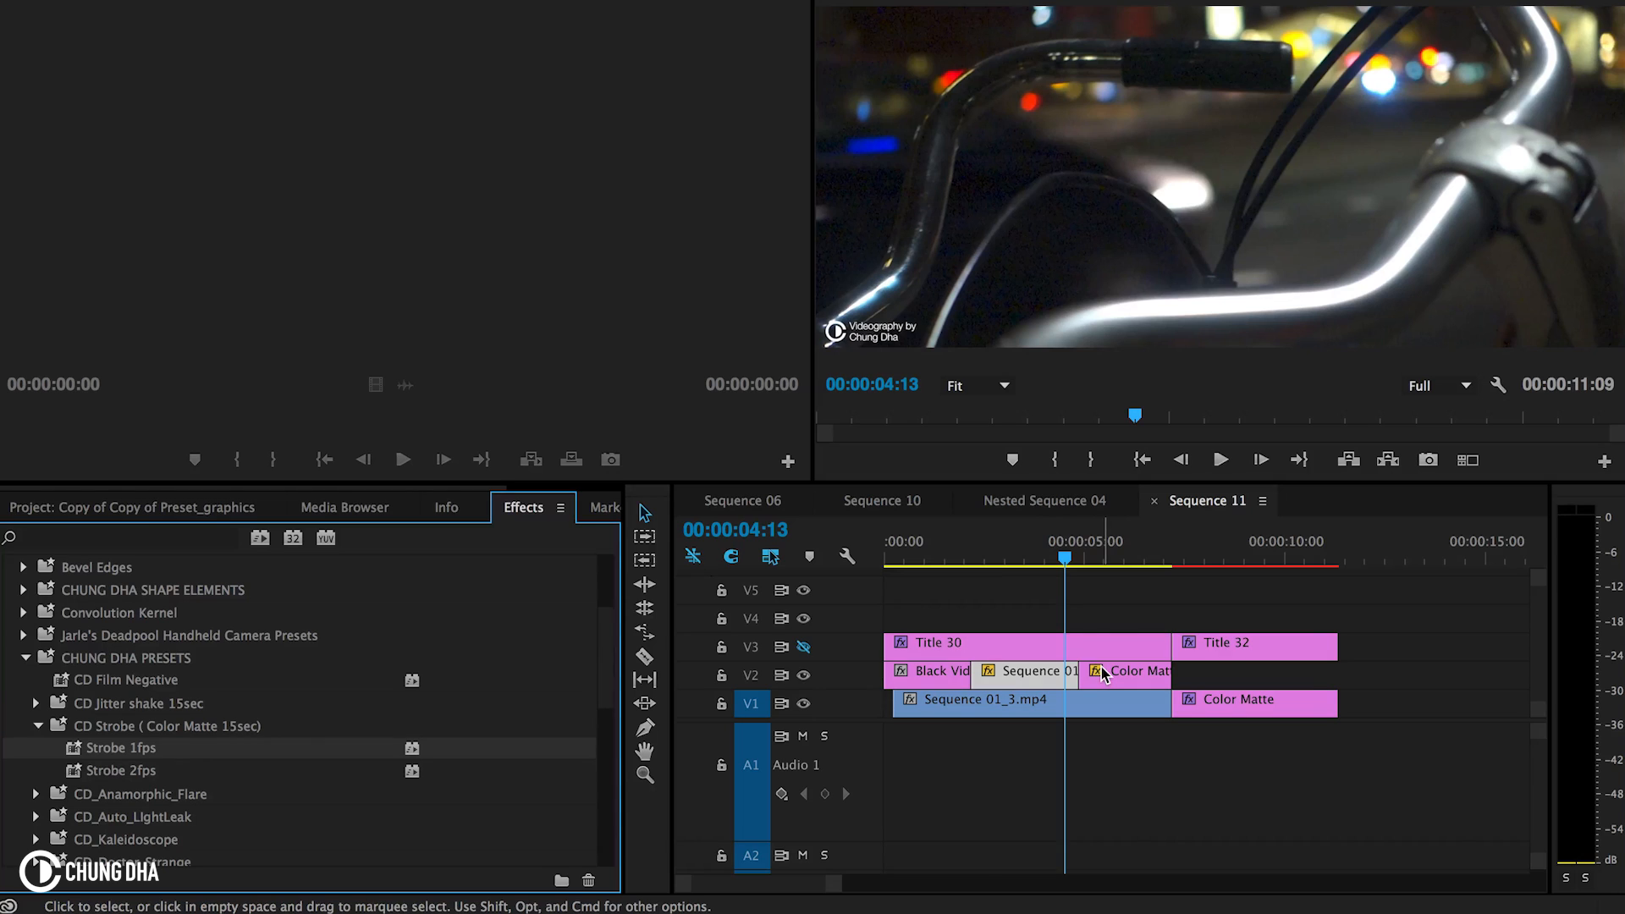